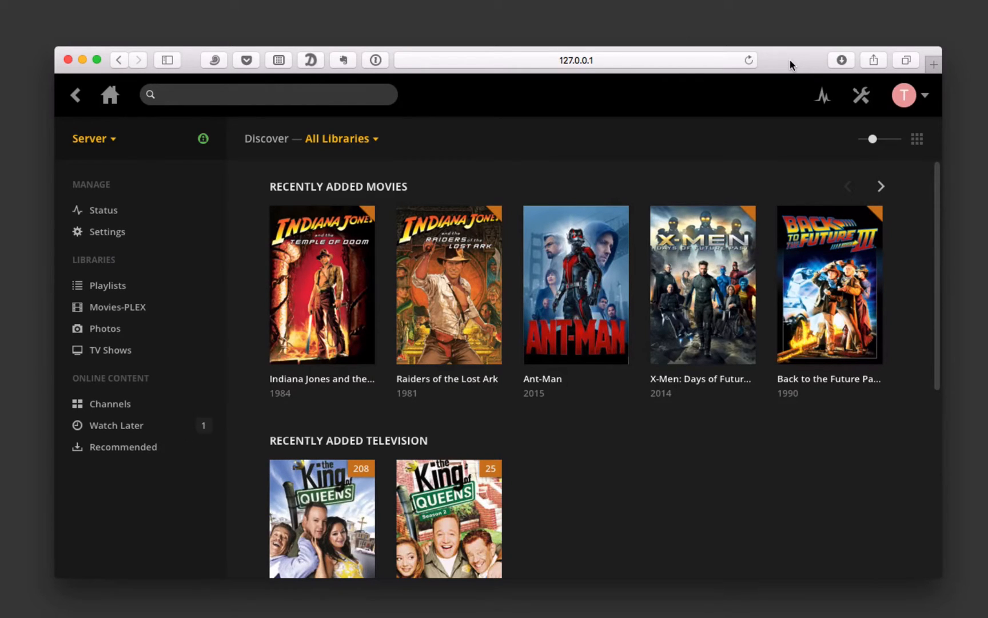
pyautogui.moveTo(750, 46)
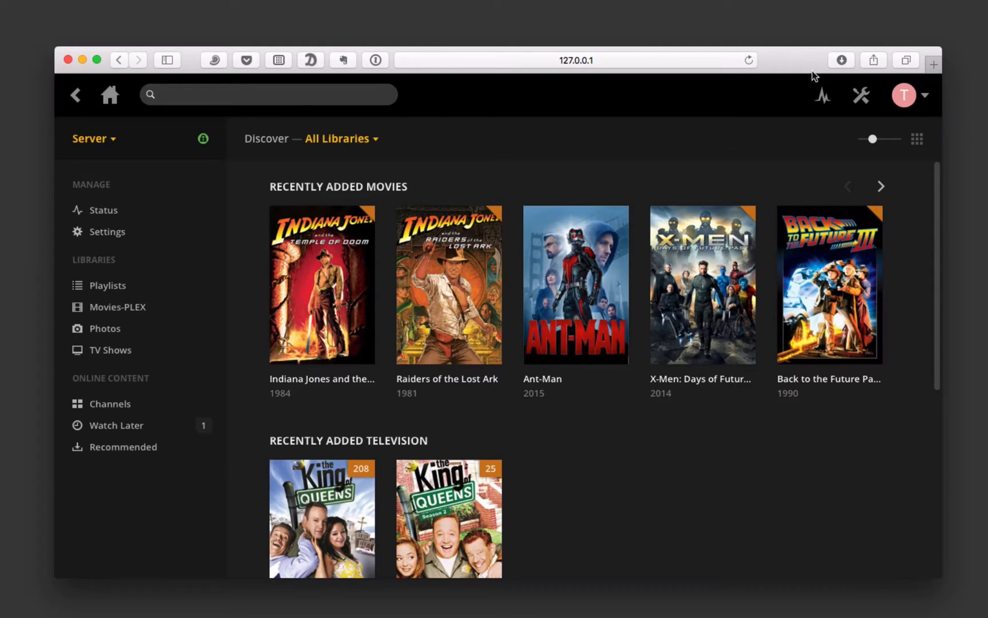
# Step: Open Plex Web settings and view the Server tab's account, version and friendly name
pyautogui.click(860, 94)
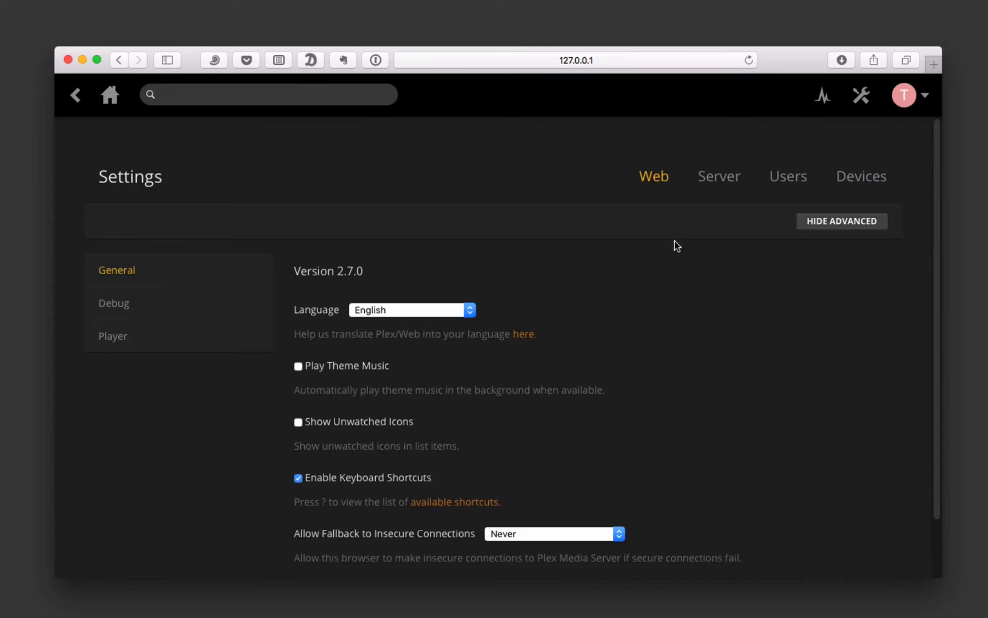
pyautogui.click(719, 176)
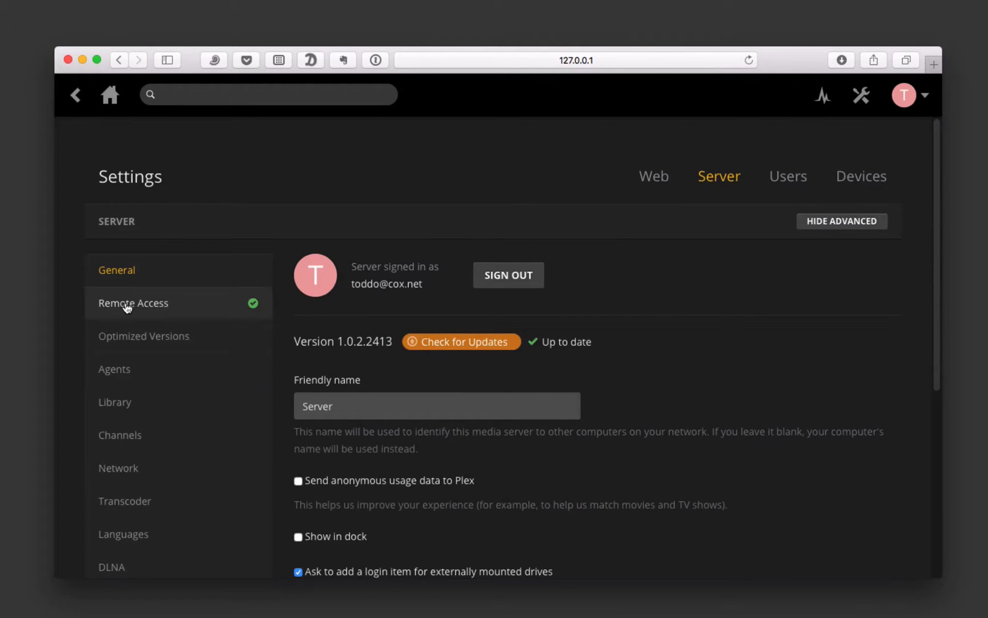
# Step: Show the server's Remote Access page with its Server Mapping status
pyautogui.click(133, 302)
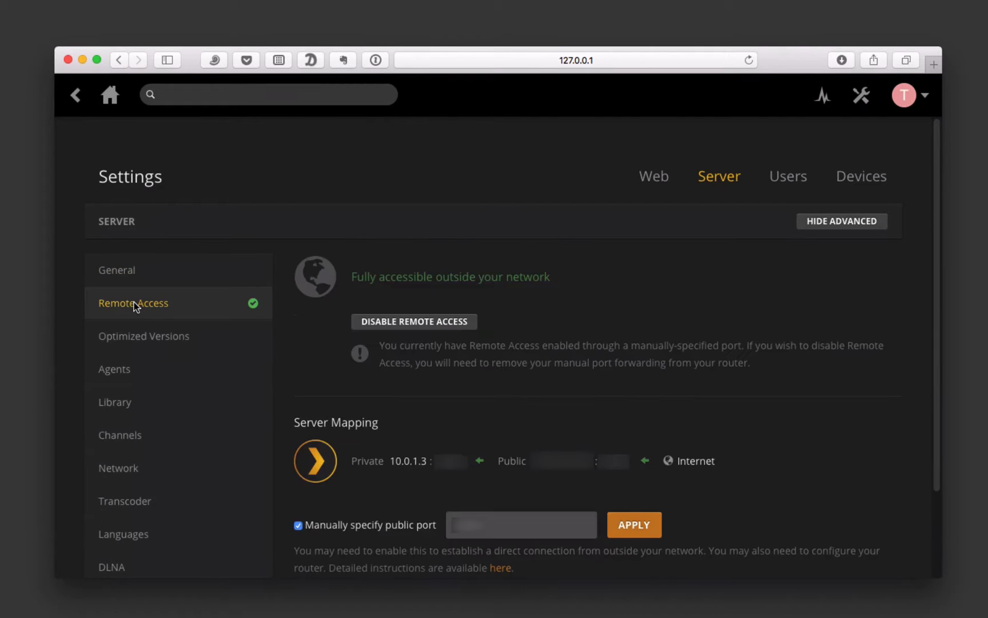
pyautogui.moveTo(349, 291)
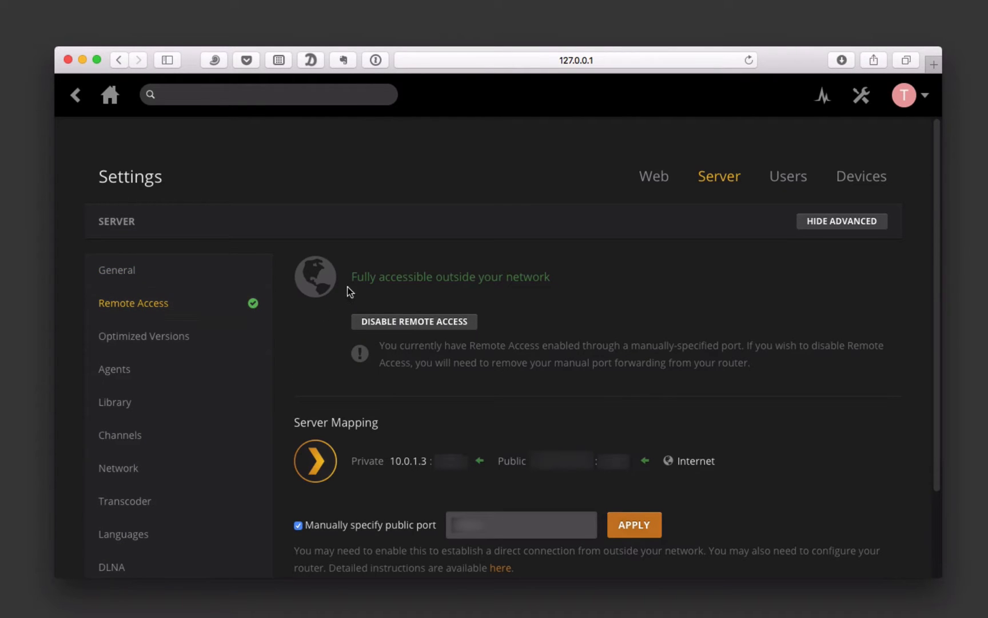
pyautogui.moveTo(561, 282)
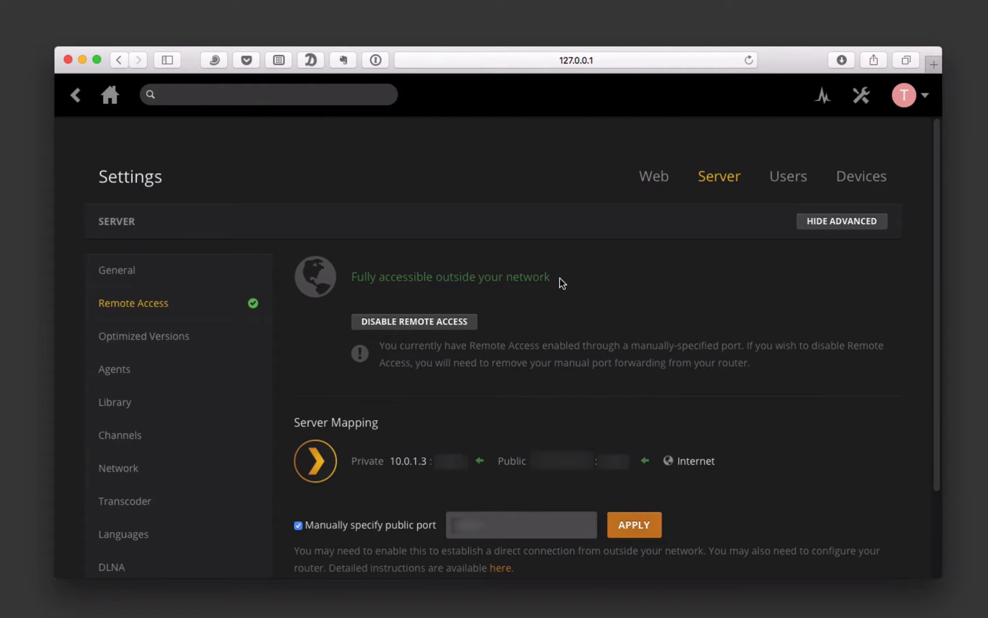
pyautogui.moveTo(502, 378)
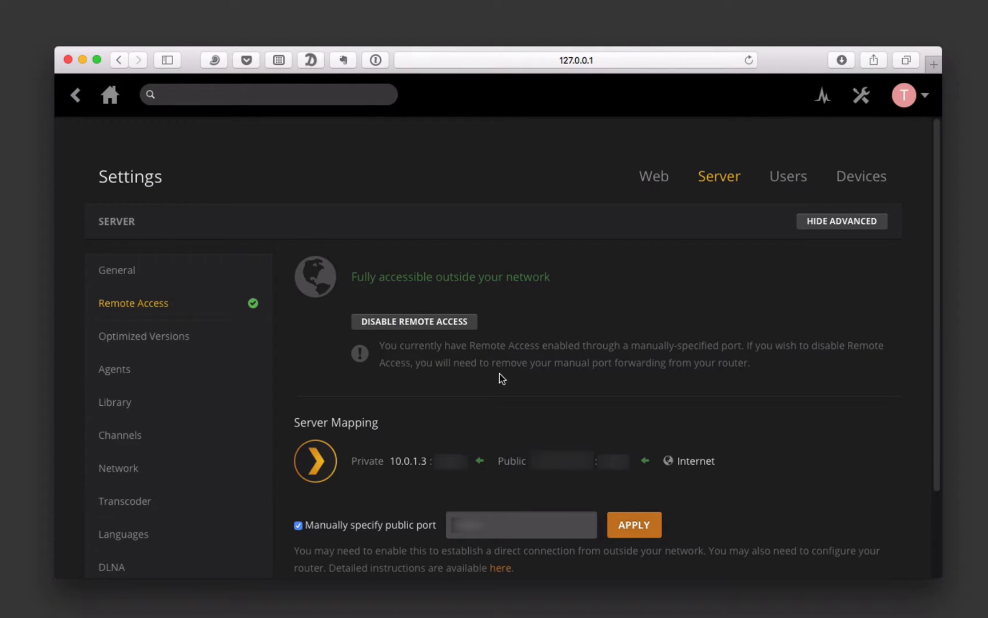
pyautogui.moveTo(671, 441)
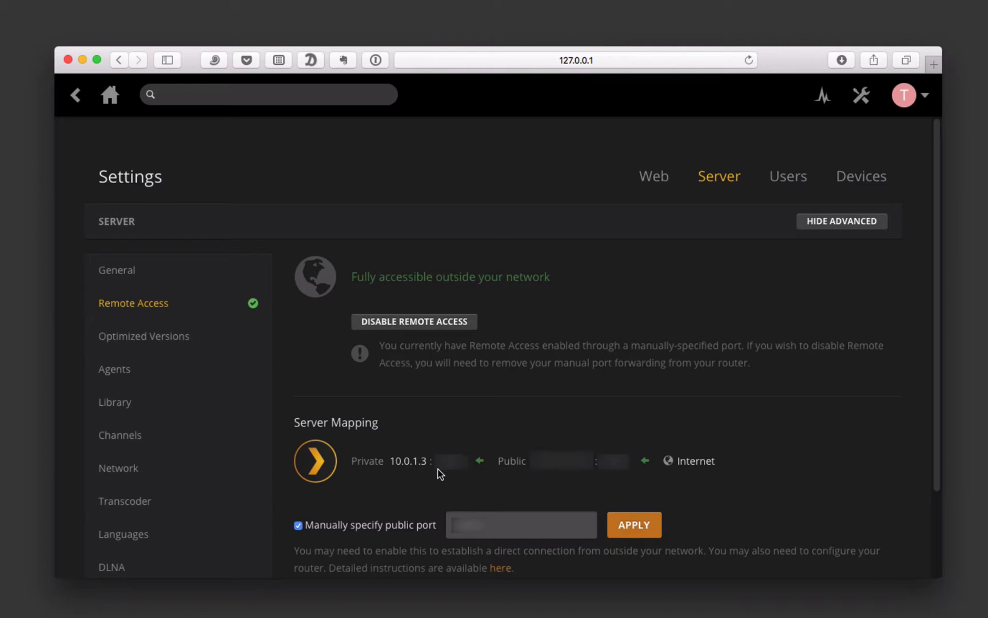
pyautogui.moveTo(416, 481)
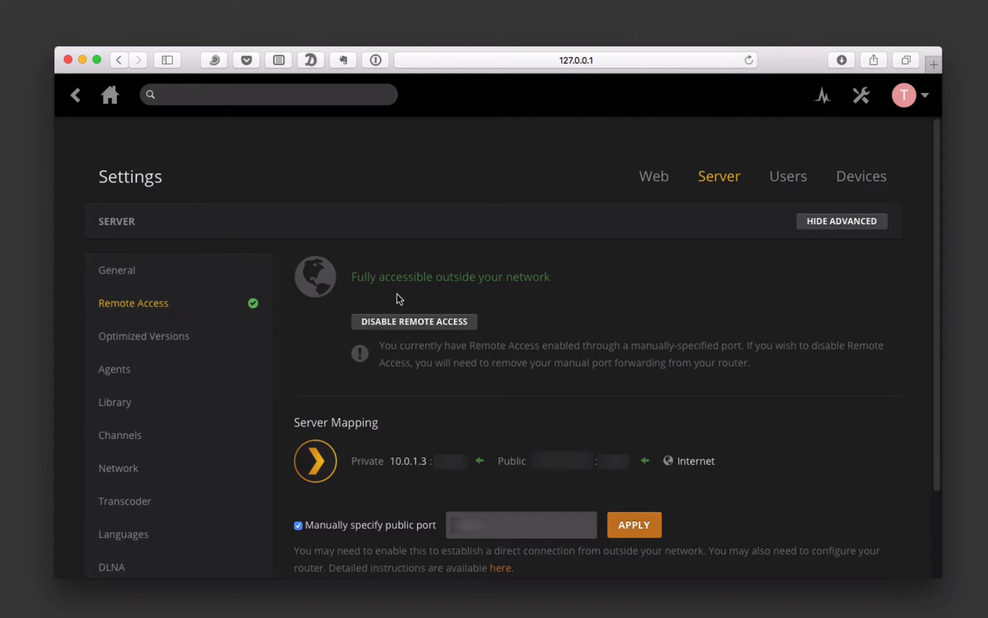
pyautogui.moveTo(340, 539)
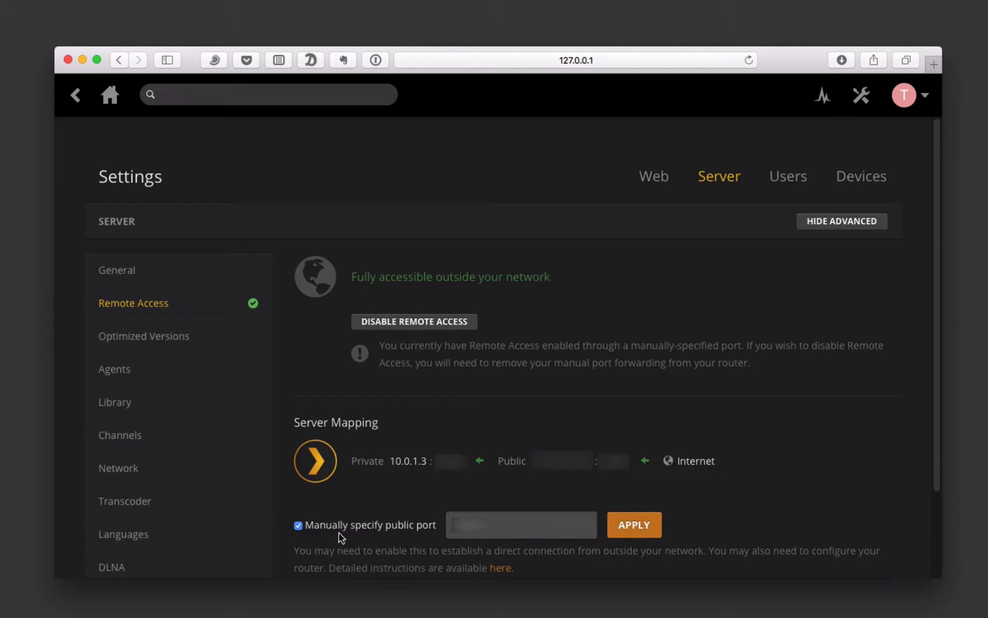
pyautogui.moveTo(358, 533)
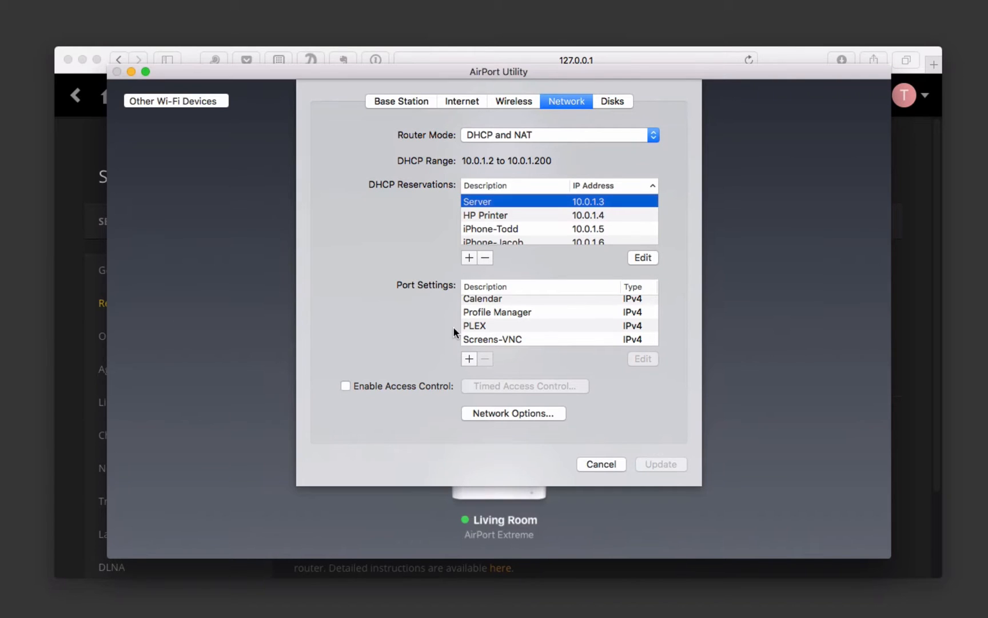
pyautogui.moveTo(336, 209)
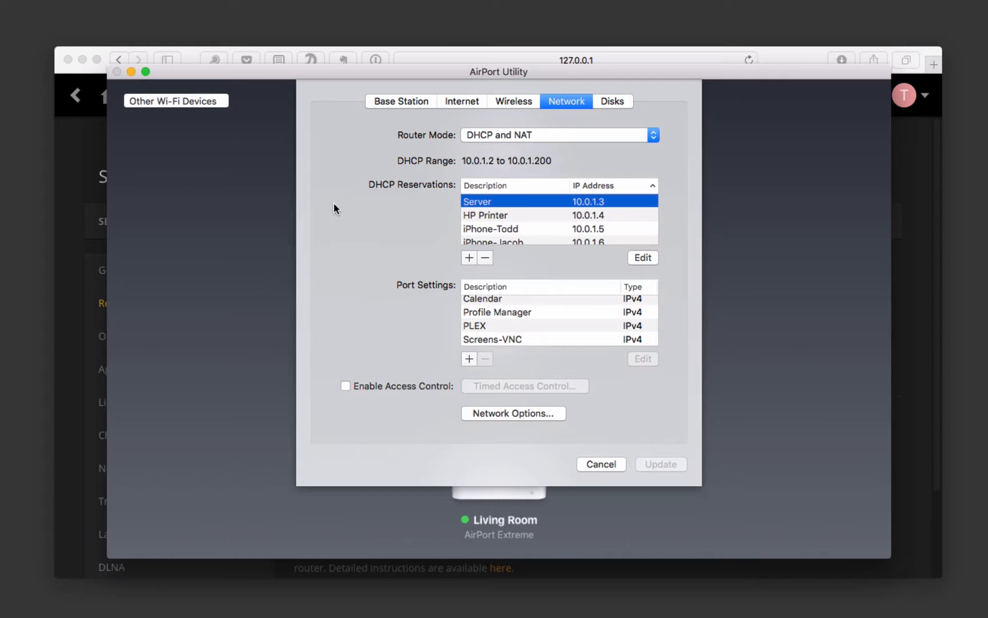
pyautogui.moveTo(429, 296)
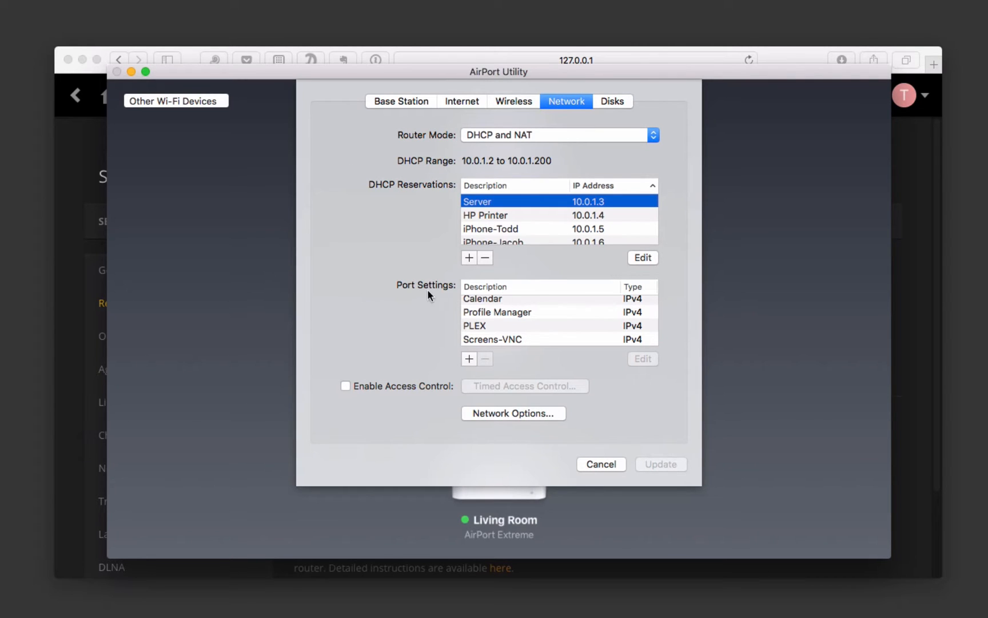
pyautogui.moveTo(447, 294)
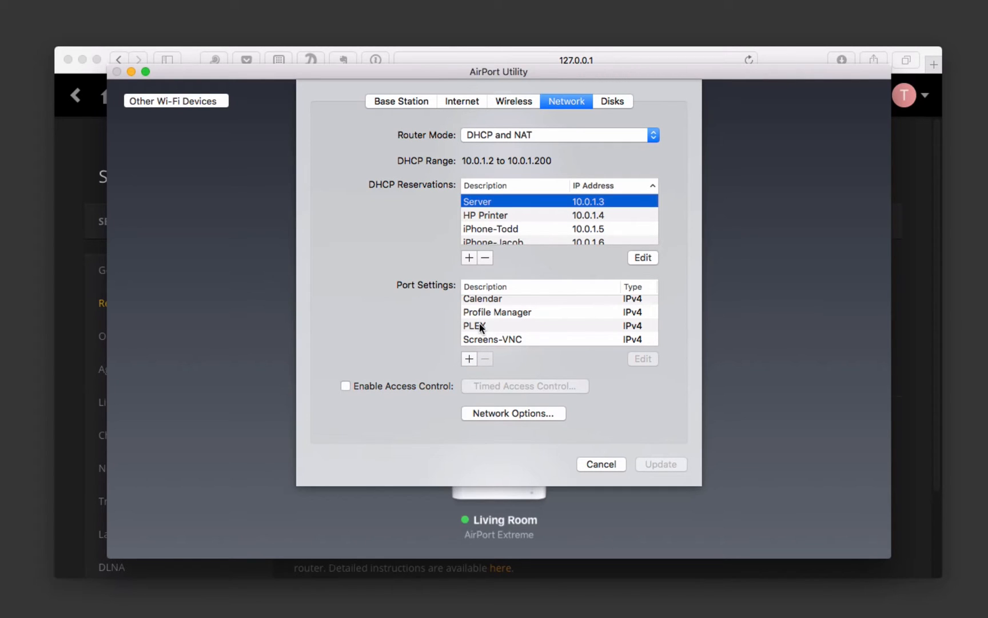
# Step: Inspect the PLEX port mapping entry, then cancel and close AirPort Utility unchanged
pyautogui.doubleClick(473, 326)
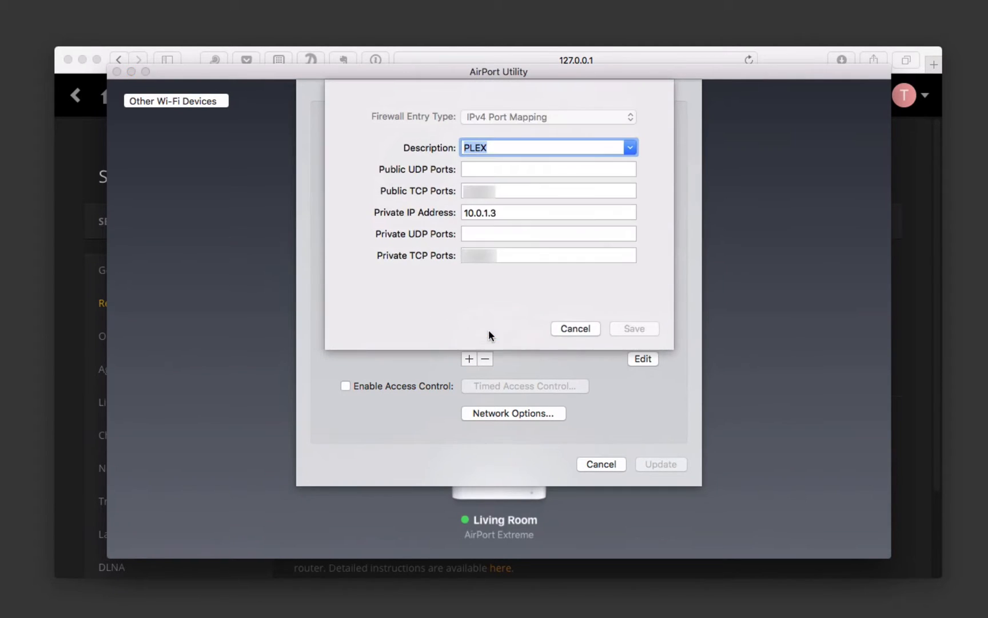
pyautogui.moveTo(415, 194)
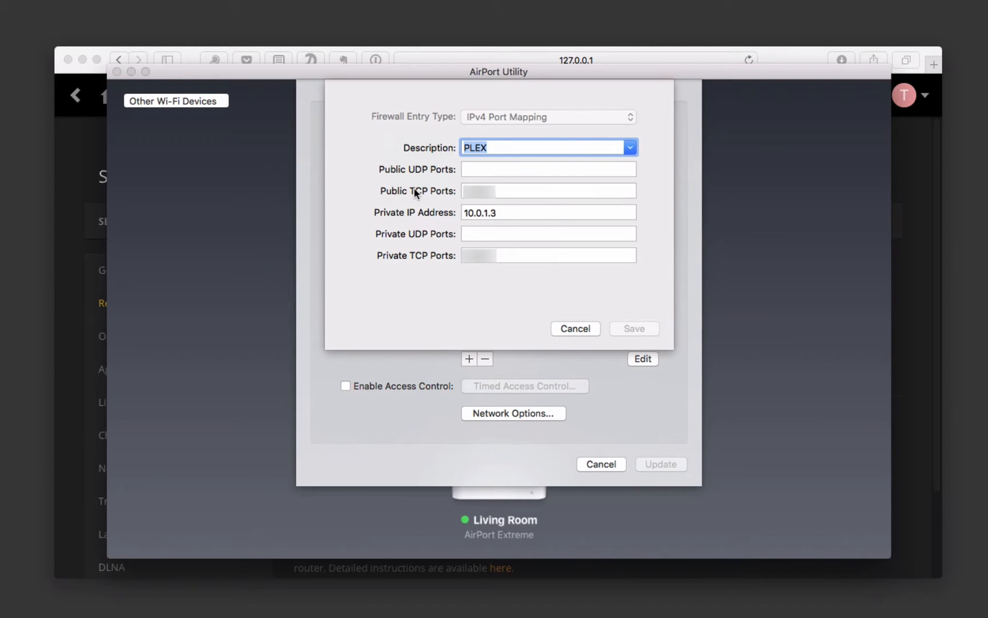
pyautogui.moveTo(473, 204)
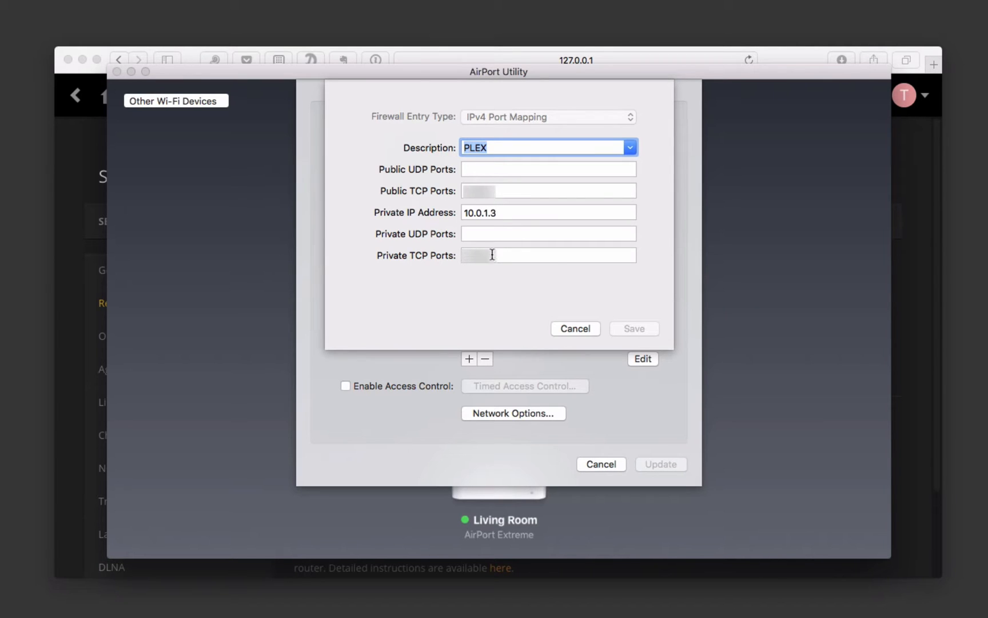
pyautogui.moveTo(499, 295)
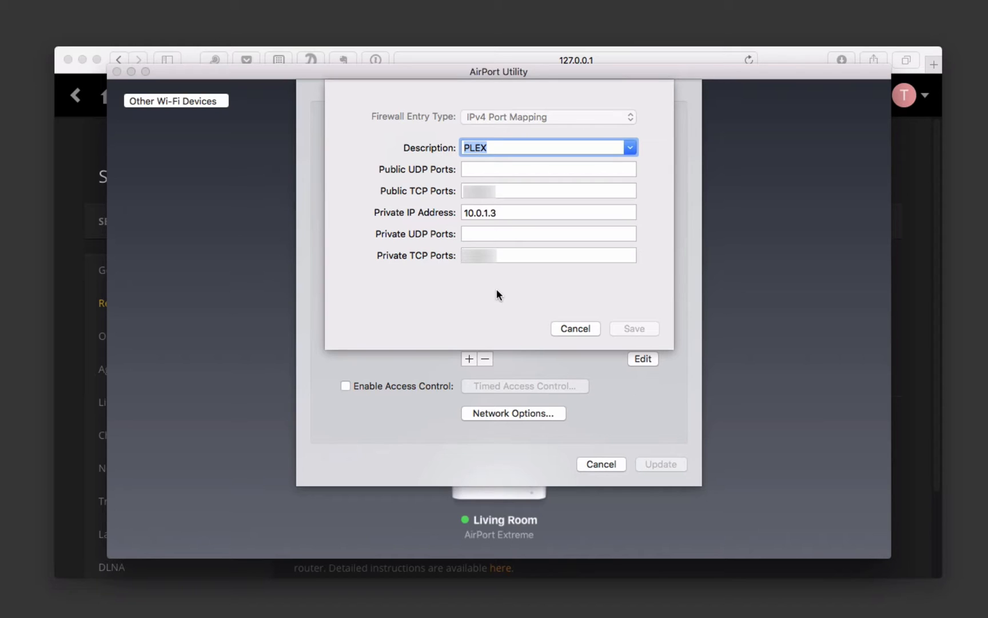
pyautogui.moveTo(507, 280)
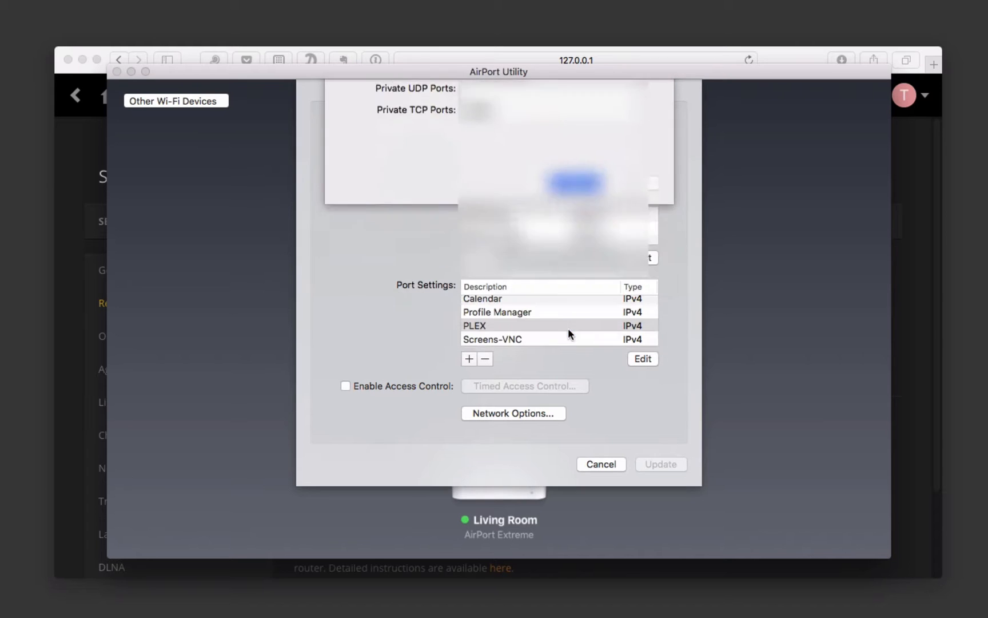
pyautogui.click(602, 464)
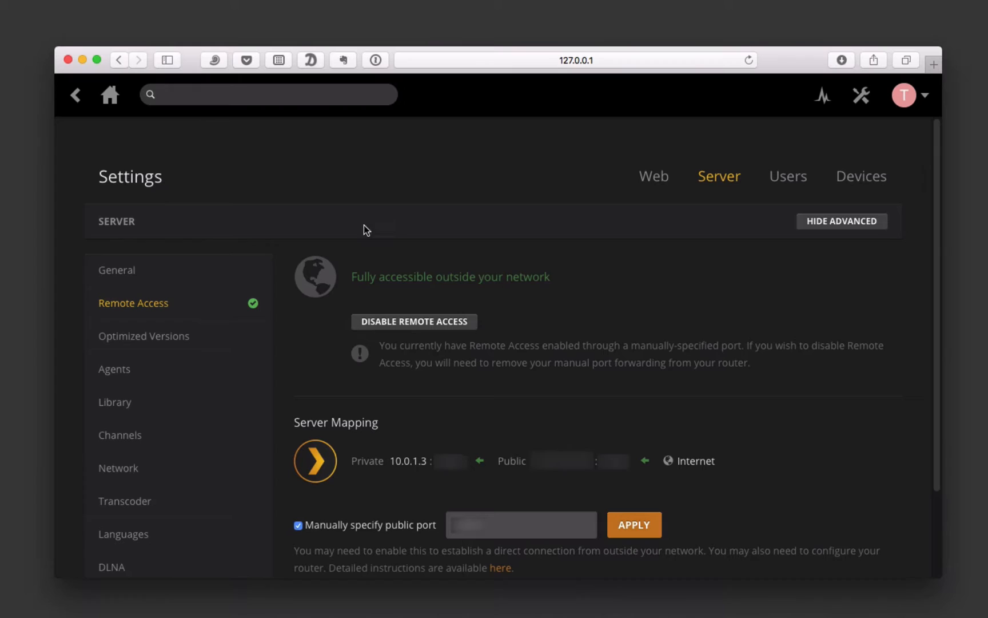
pyautogui.moveTo(561, 339)
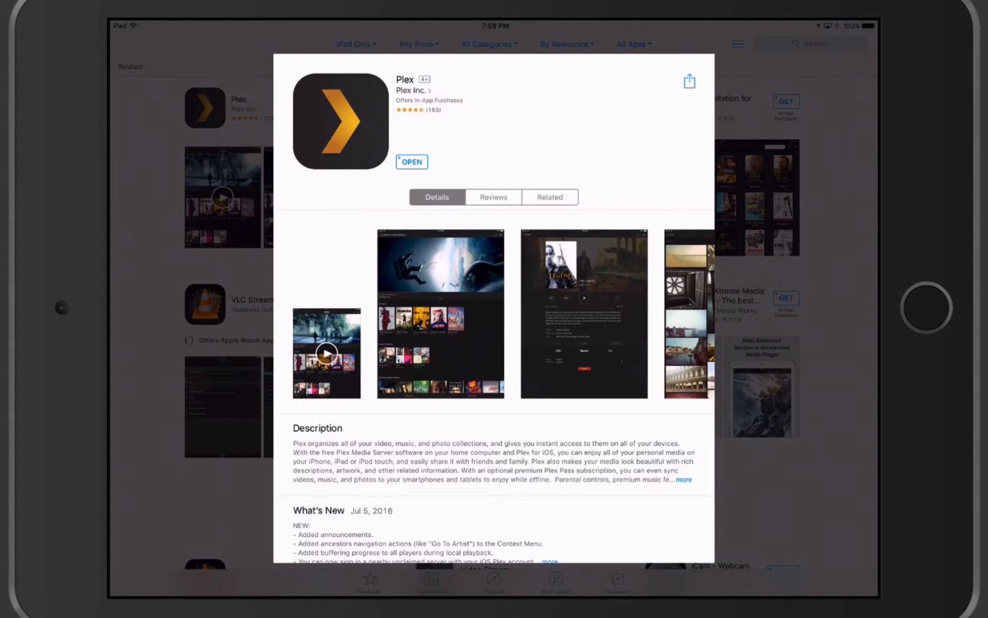
# Step: Launch the newly installed Plex app and sign in with an existing account
pyautogui.click(411, 162)
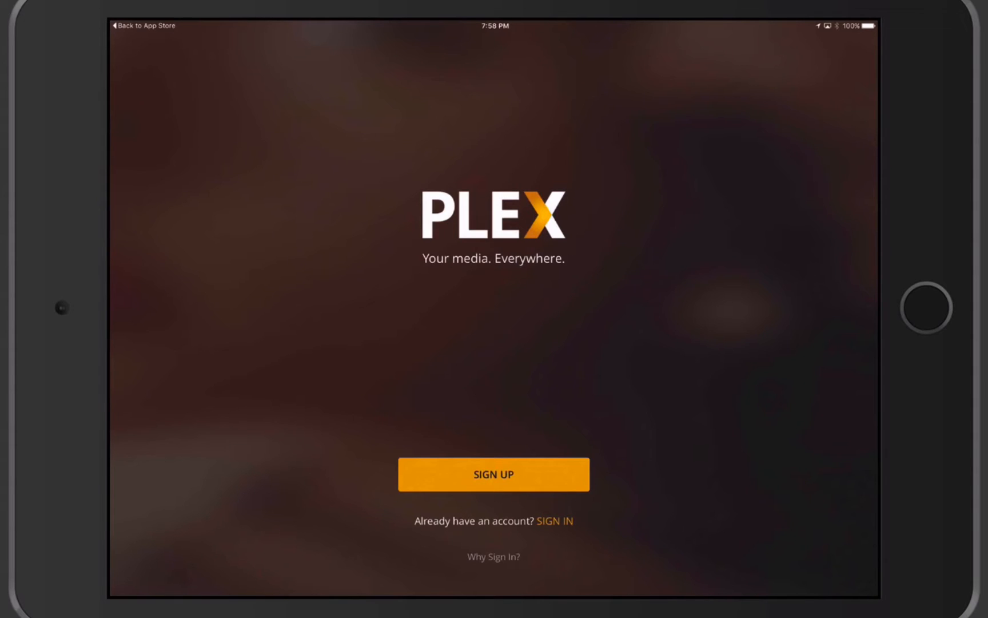
pyautogui.click(555, 521)
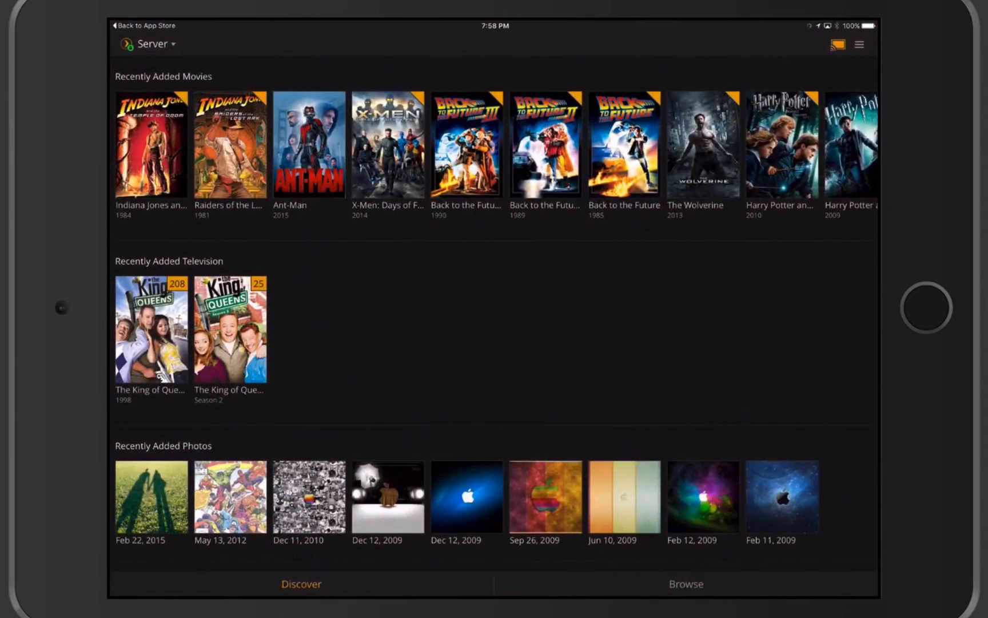
# Step: Step through the navigation menu and location menu tips, dismissing the media server tip
pyautogui.click(860, 45)
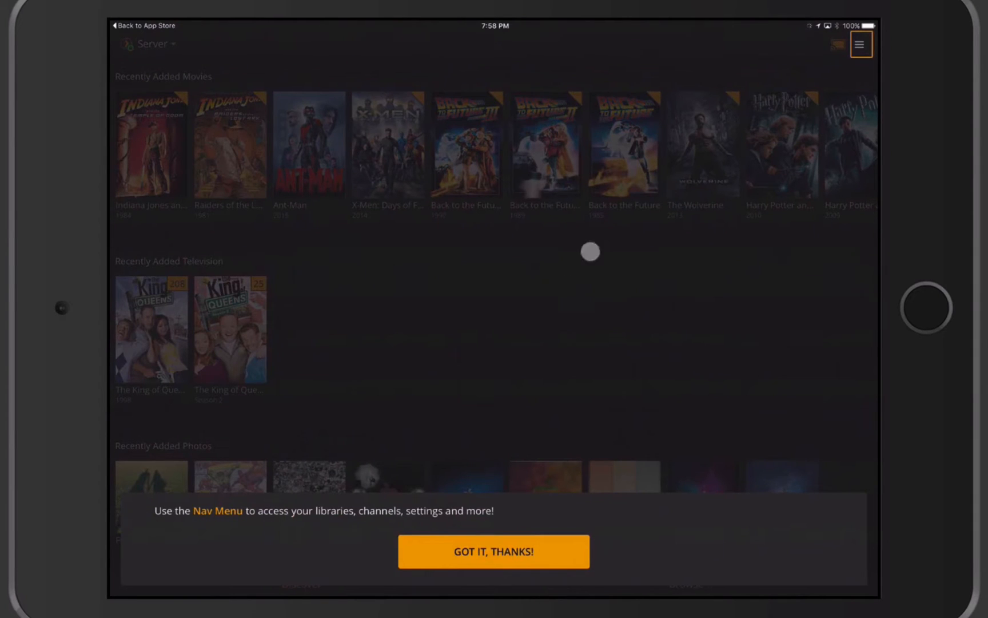
pyautogui.click(860, 44)
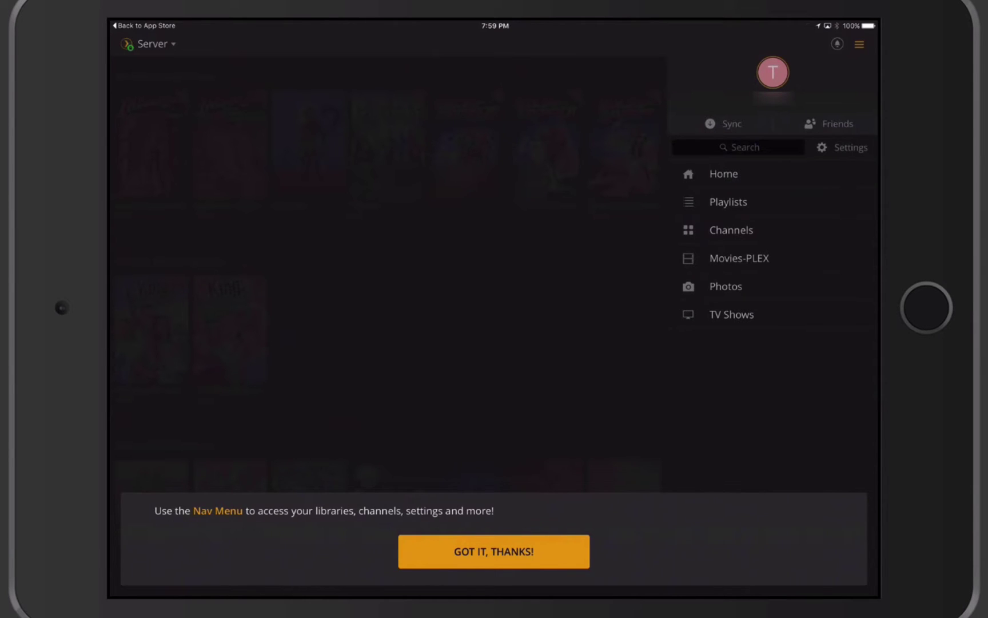
pyautogui.click(493, 551)
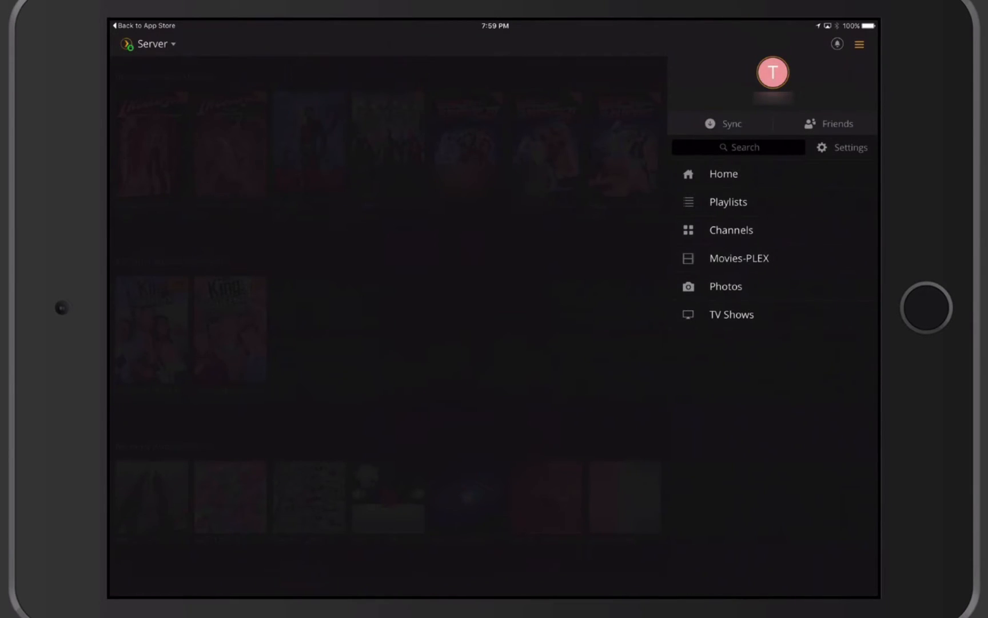
pyautogui.click(150, 44)
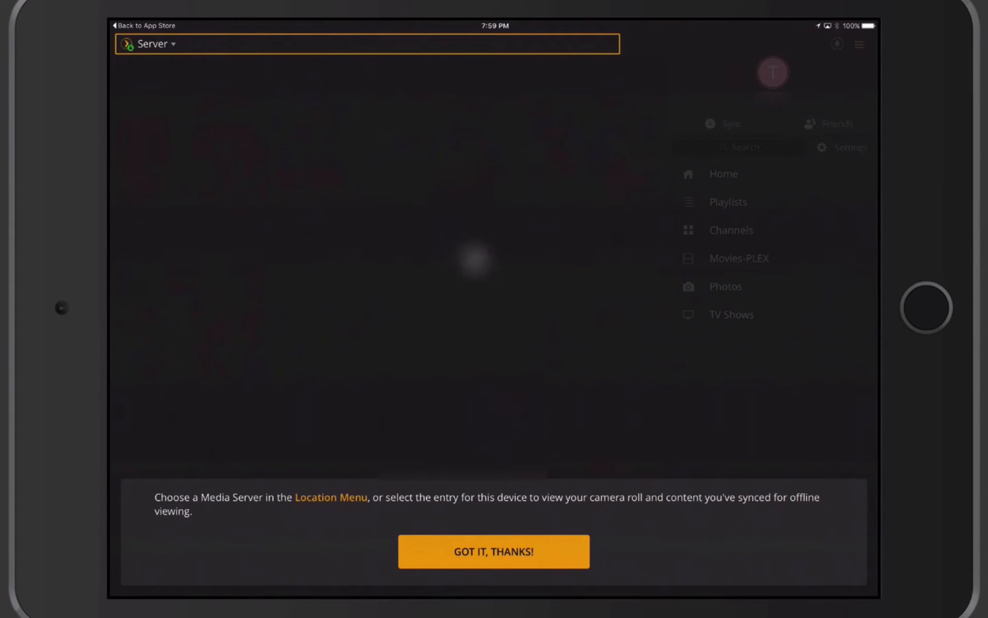
pyautogui.click(151, 45)
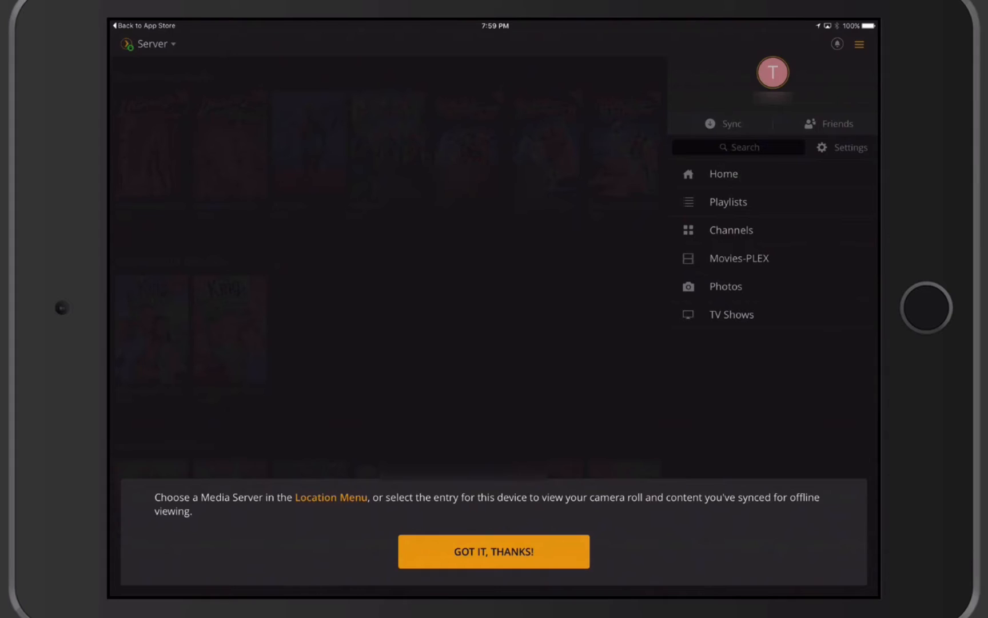
pyautogui.click(493, 552)
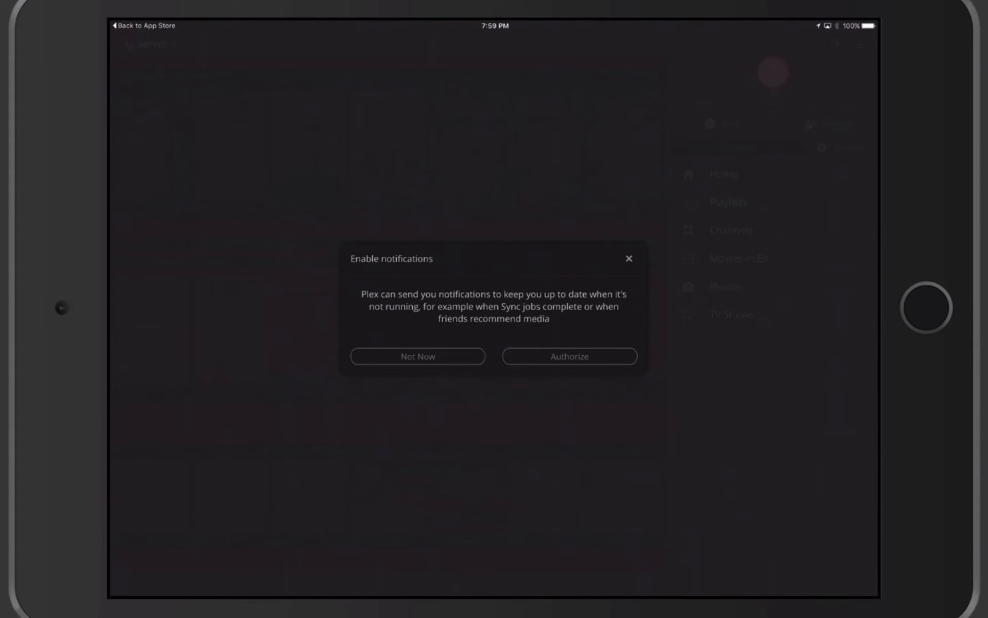
# Step: Authorize Plex notifications and answer the iOS notification permission alert
pyautogui.click(570, 356)
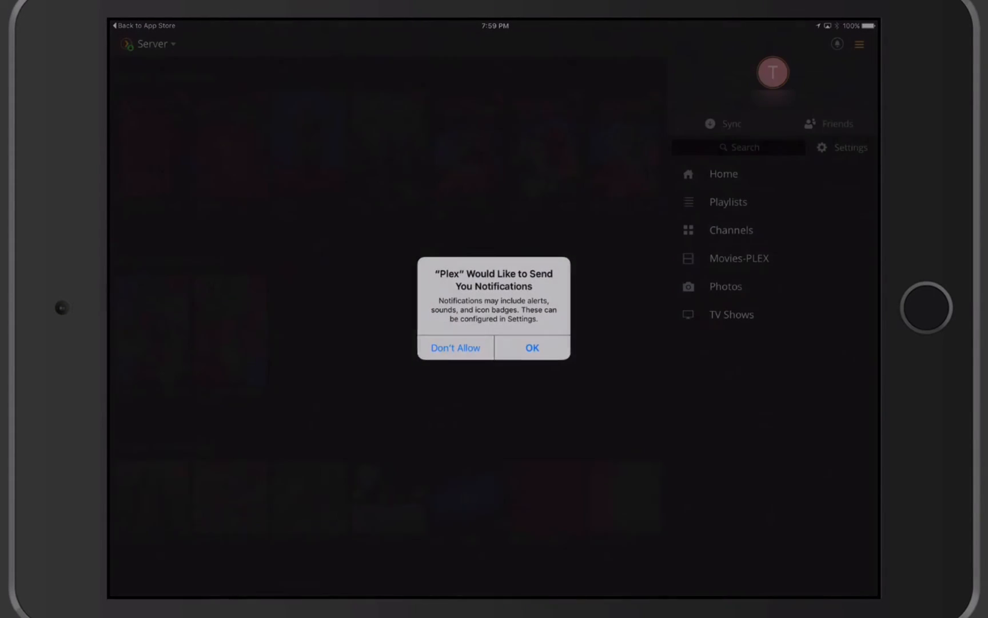
pyautogui.click(532, 347)
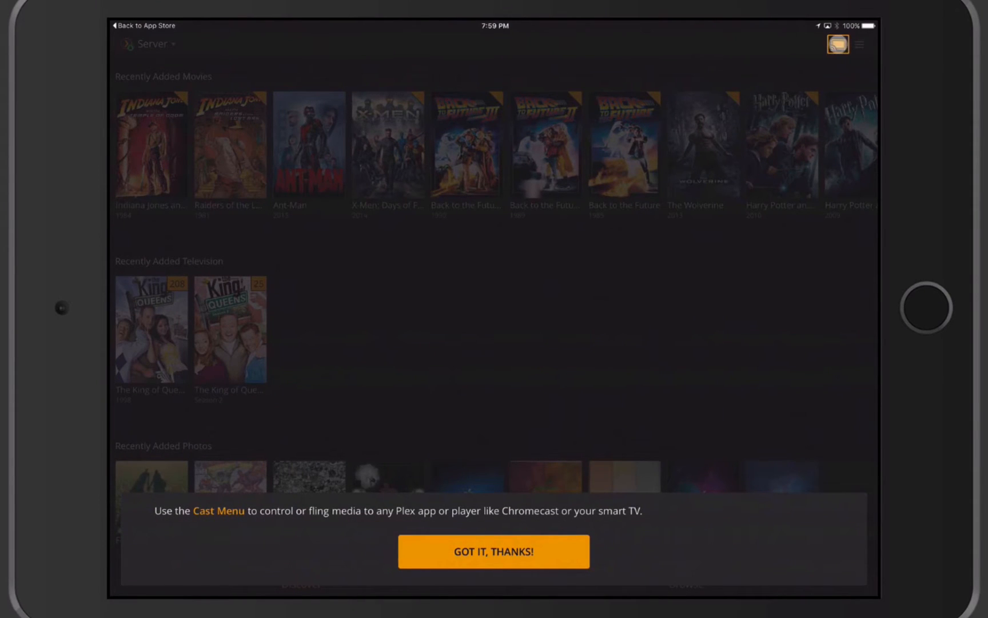
# Step: View the Choose a Player device list, dismiss the casting tip, and close the list
pyautogui.click(841, 44)
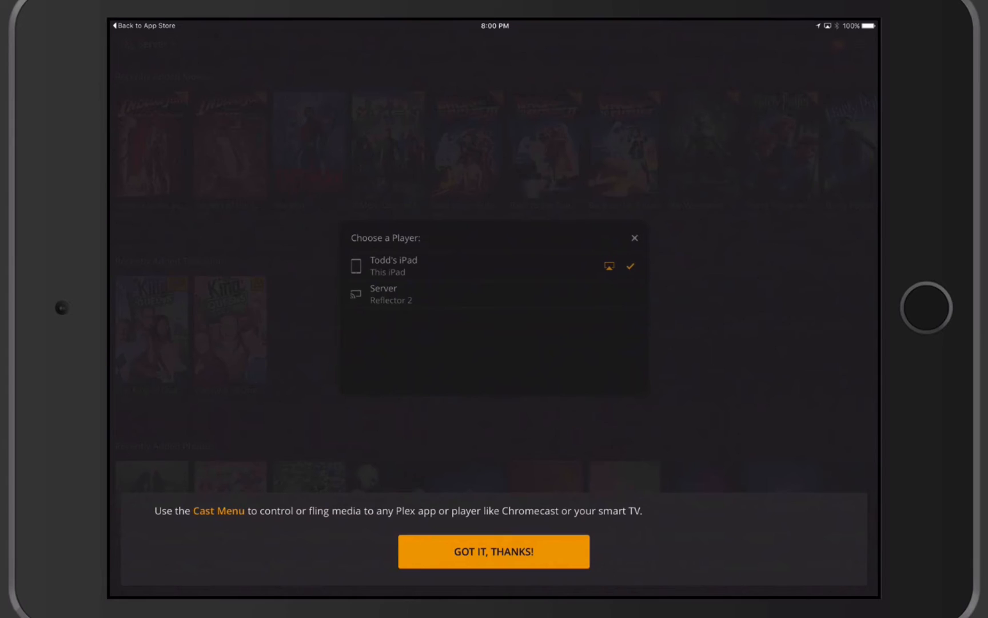
pyautogui.click(494, 552)
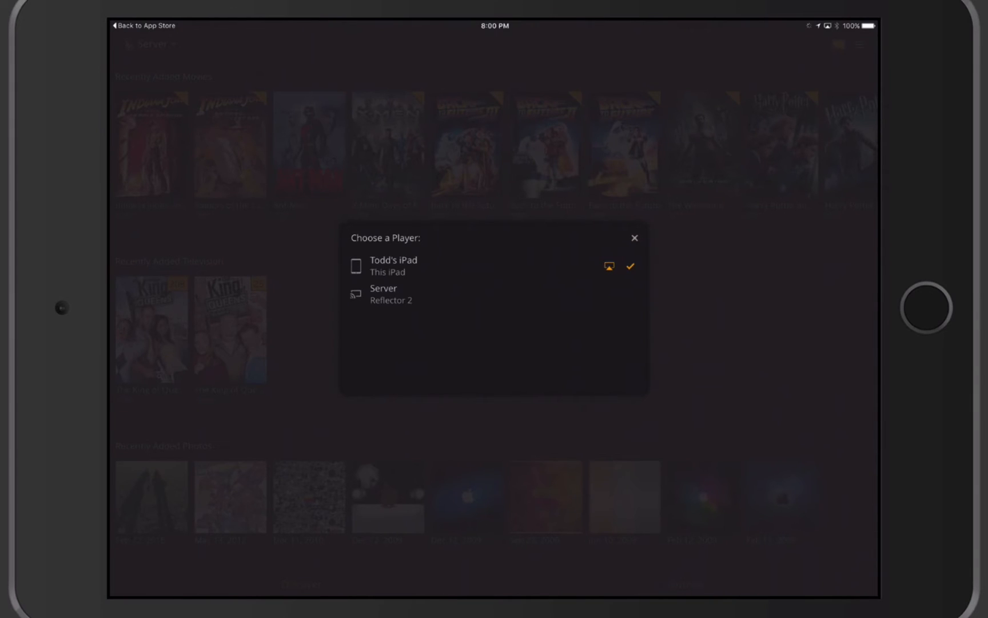
pyautogui.click(635, 238)
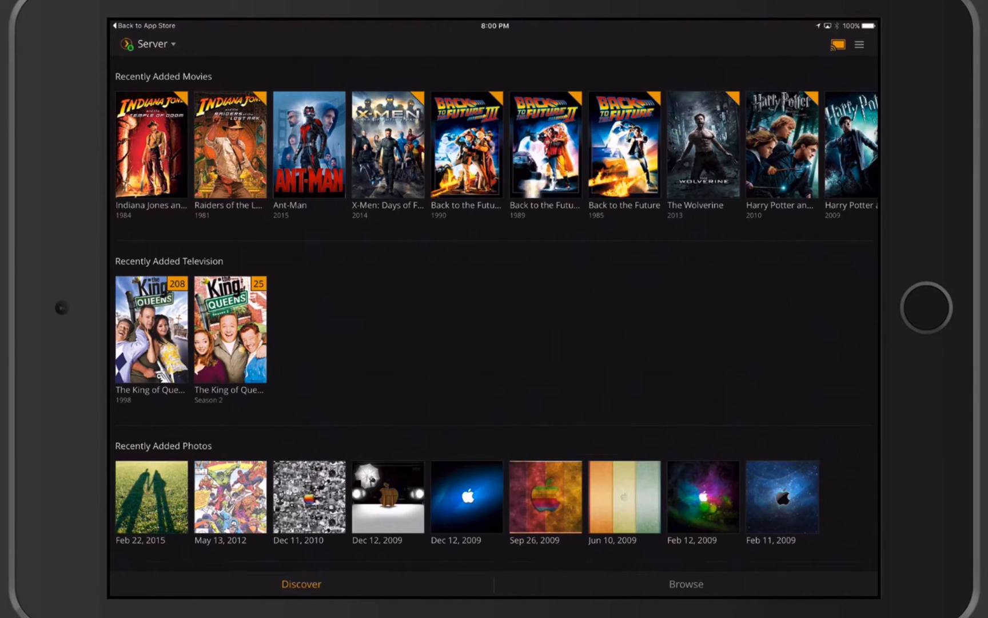
# Step: Scroll the home screen, then switch to Browse to list Playlists, Channels, Movies-PLEX, Photos, TV Shows
pyautogui.scroll(-3)
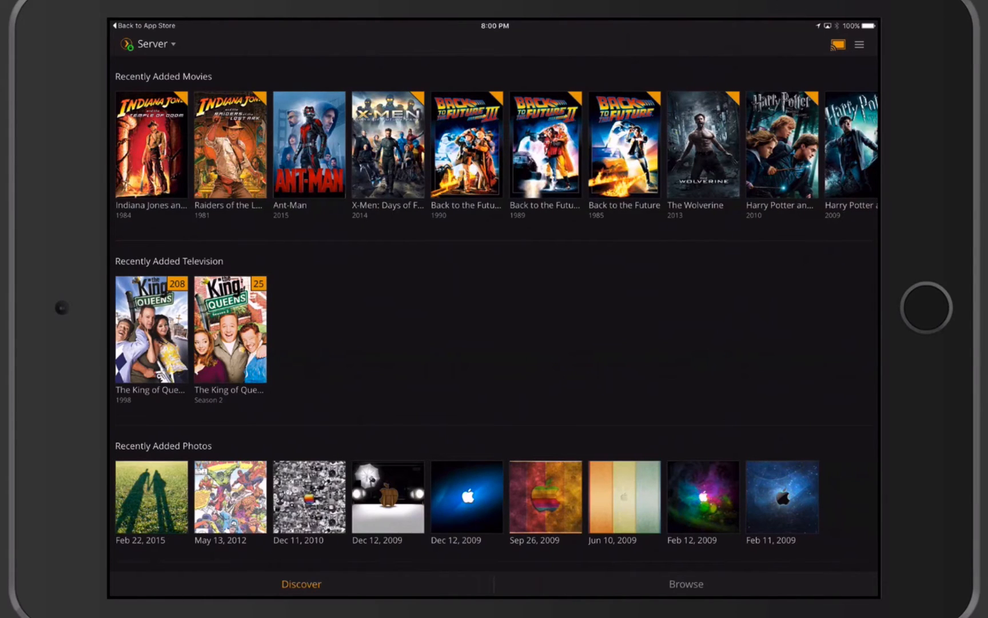
pyautogui.click(684, 584)
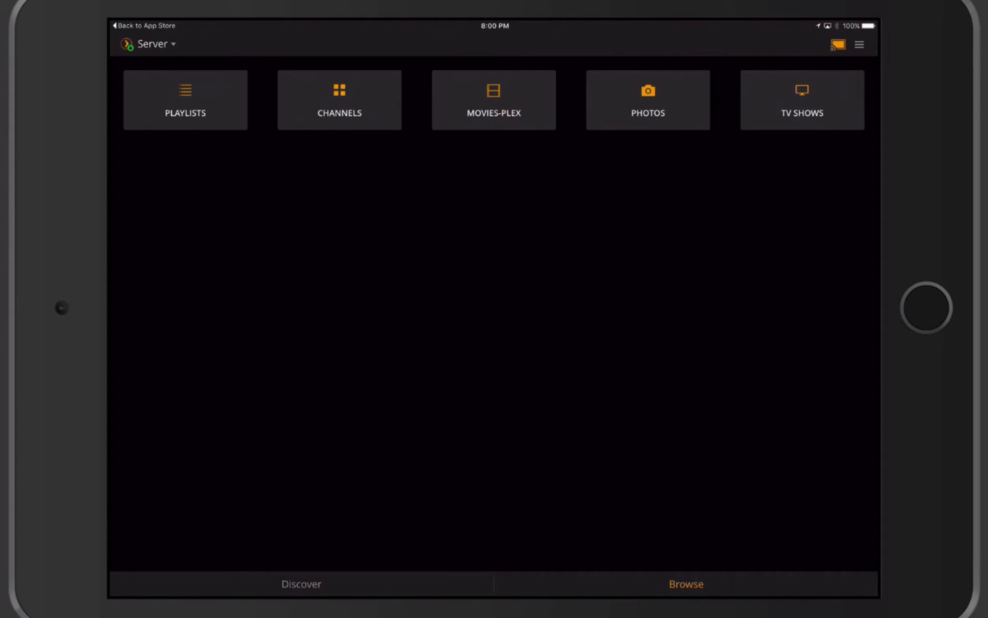
# Step: View the Channels library's iTunes and TWiT.TV channels, go back, and open Movies-PLEX
pyautogui.click(340, 100)
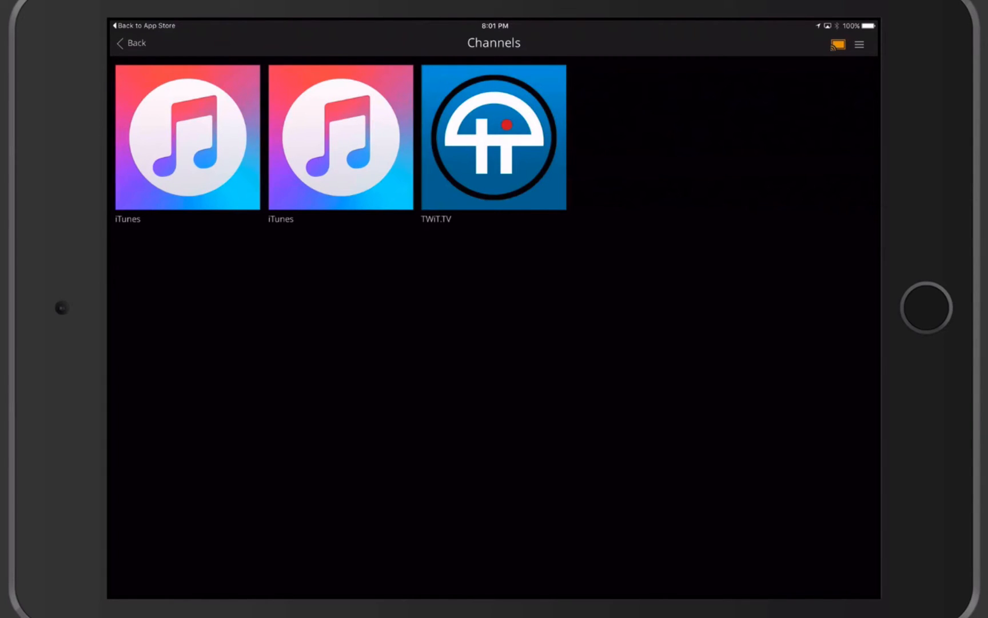
pyautogui.click(131, 43)
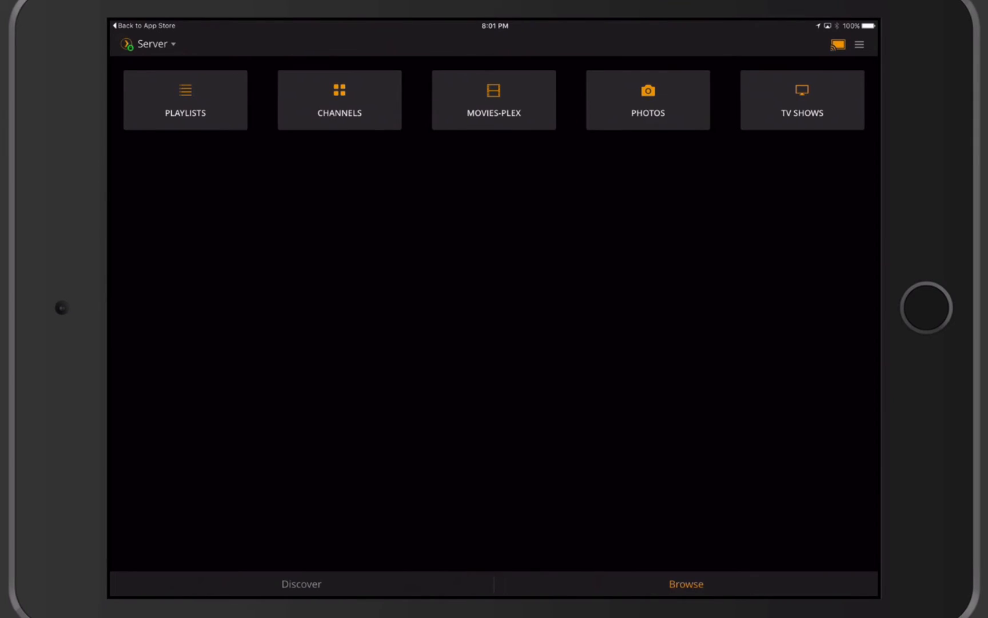
pyautogui.click(494, 100)
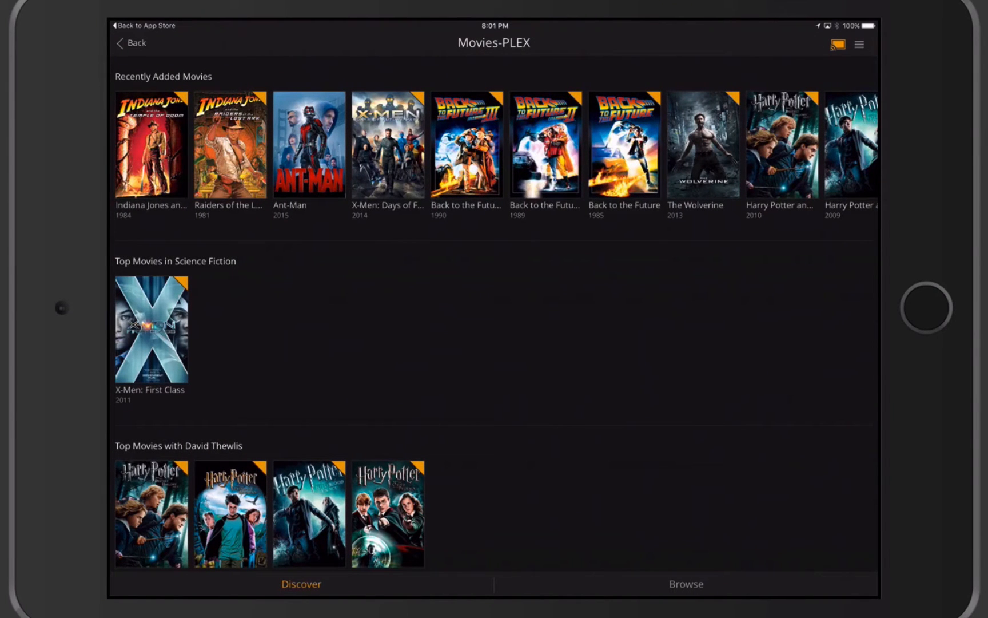
# Step: Scroll through the Movies-PLEX Discover rows of top and unwatched movies
pyautogui.scroll(-3)
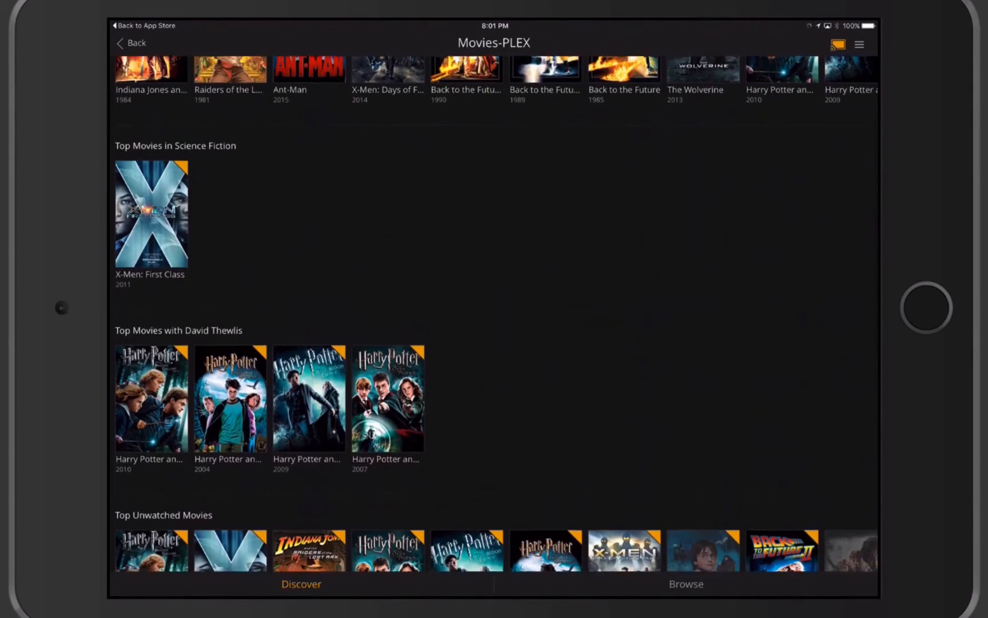
pyautogui.scroll(-3)
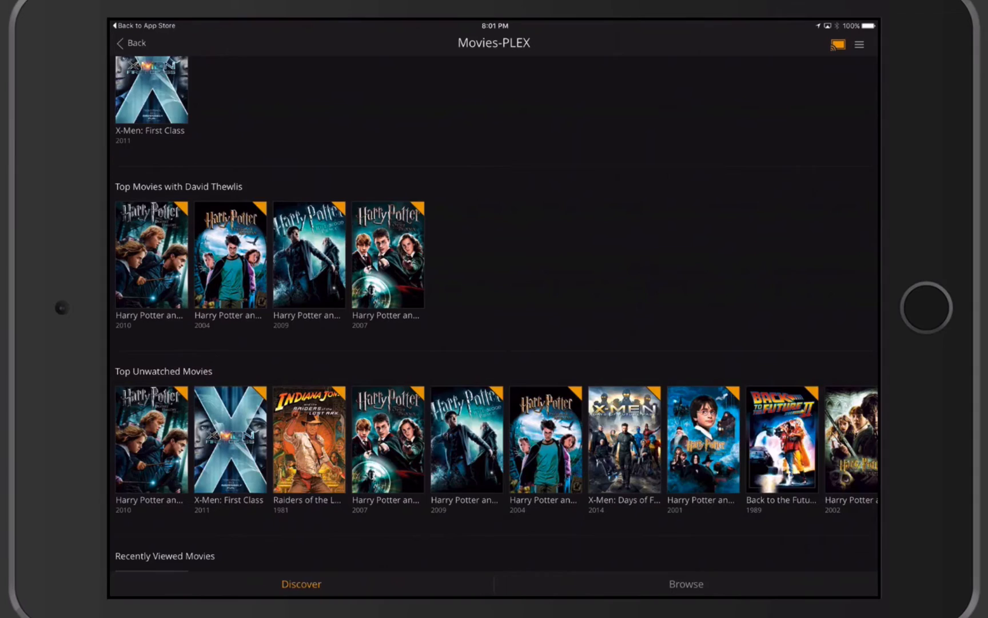
pyautogui.scroll(-3)
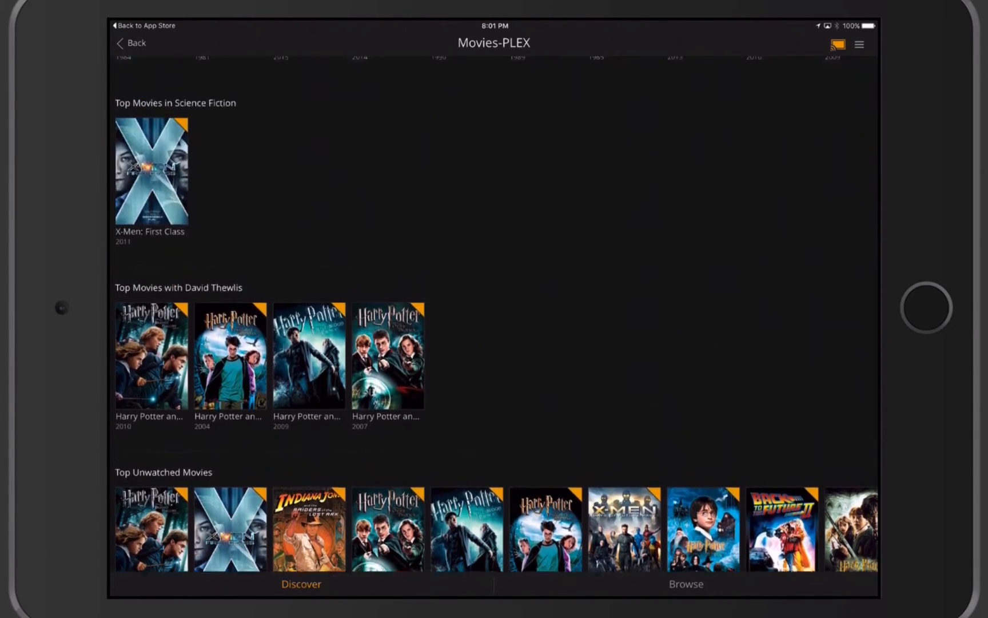
pyautogui.scroll(3)
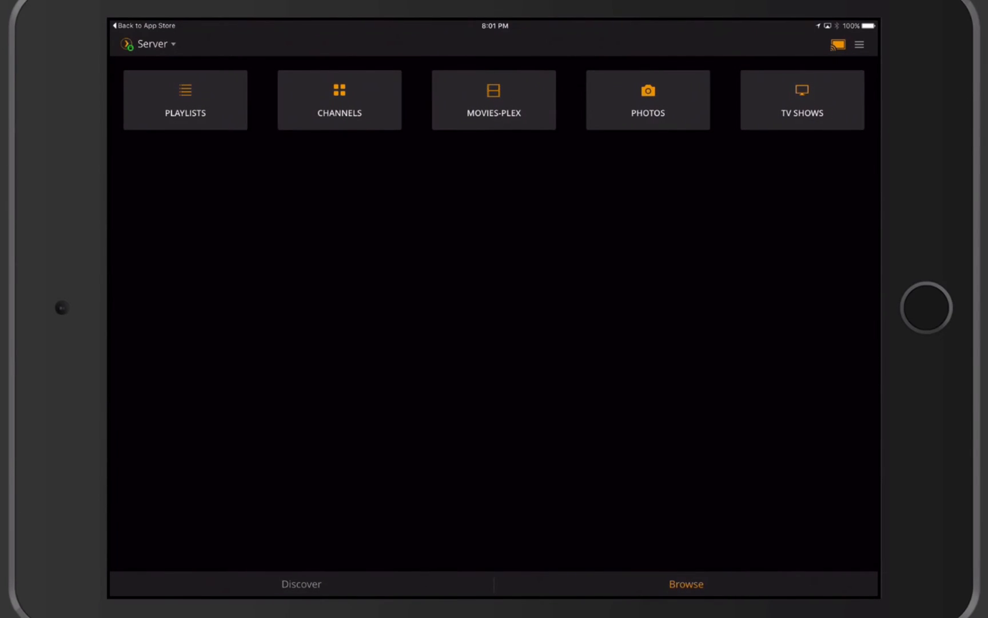
pyautogui.click(648, 99)
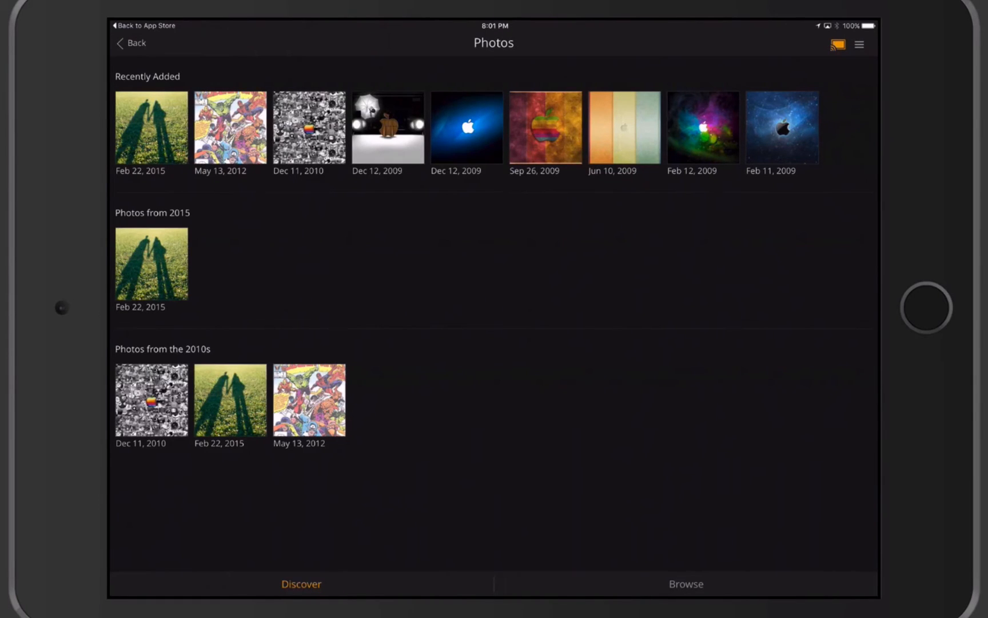
pyautogui.click(686, 584)
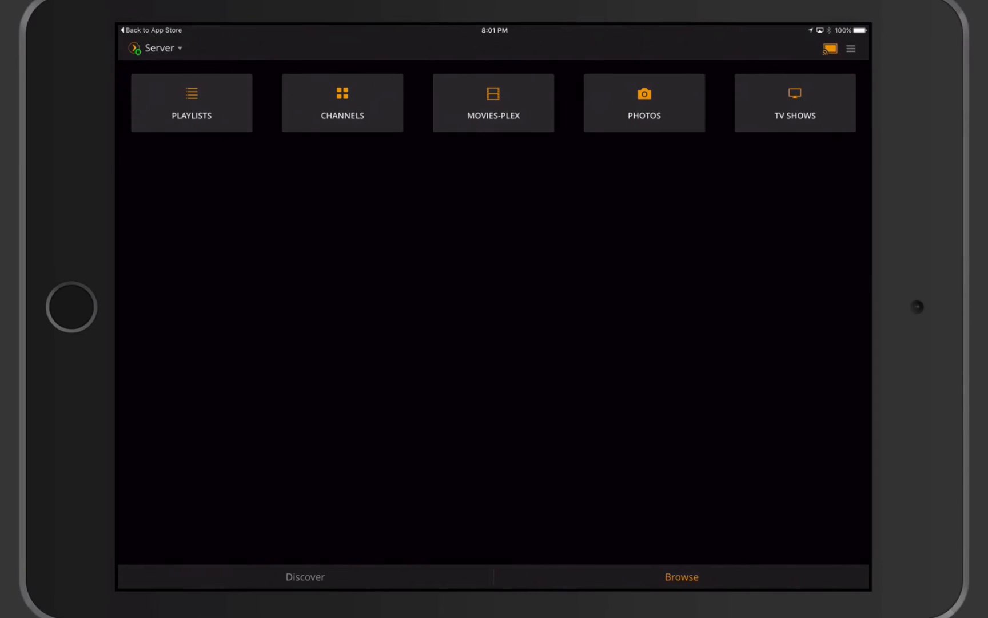
# Step: Browse the TV Shows library and open The King of Queens, with 208 unwatched episodes
pyautogui.click(795, 103)
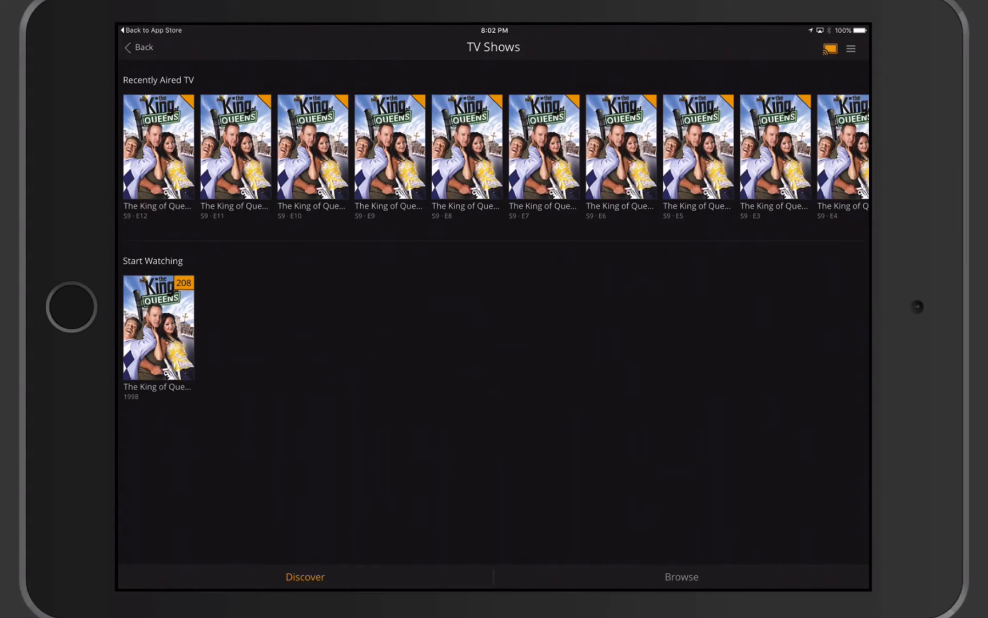
pyautogui.click(680, 575)
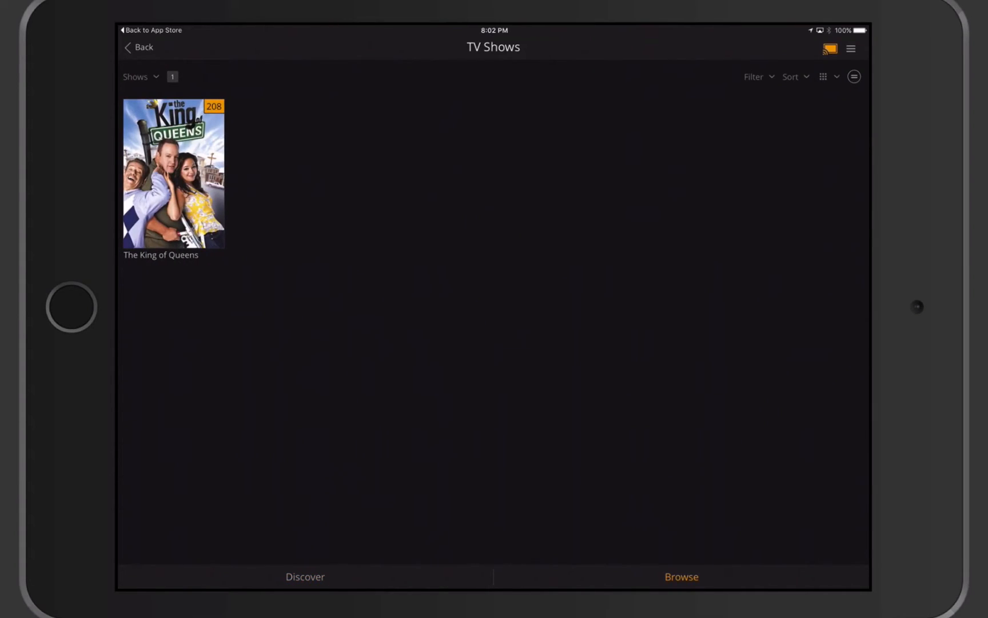
pyautogui.click(173, 172)
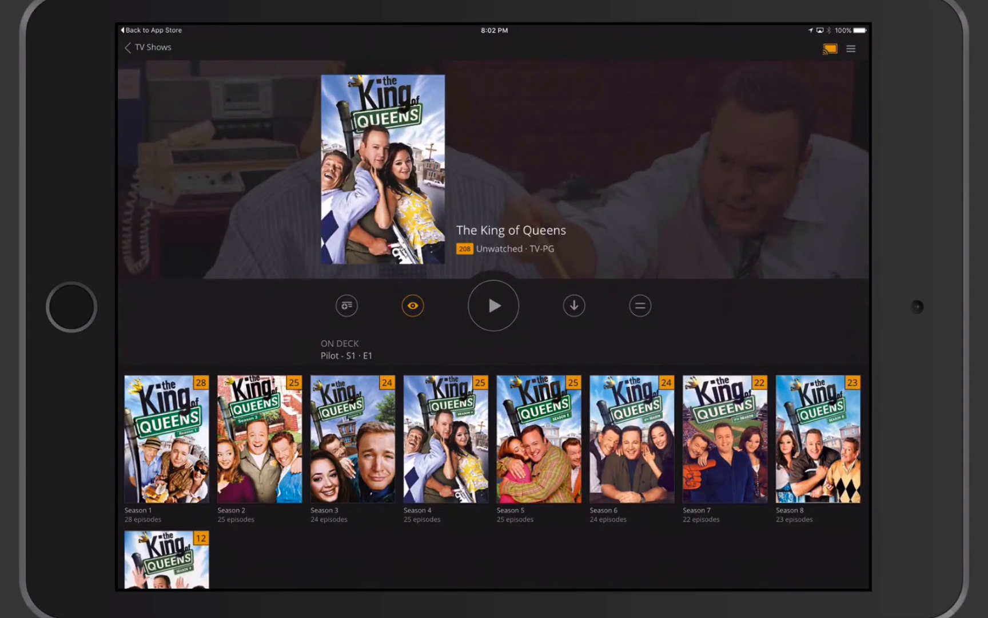
pyautogui.click(412, 305)
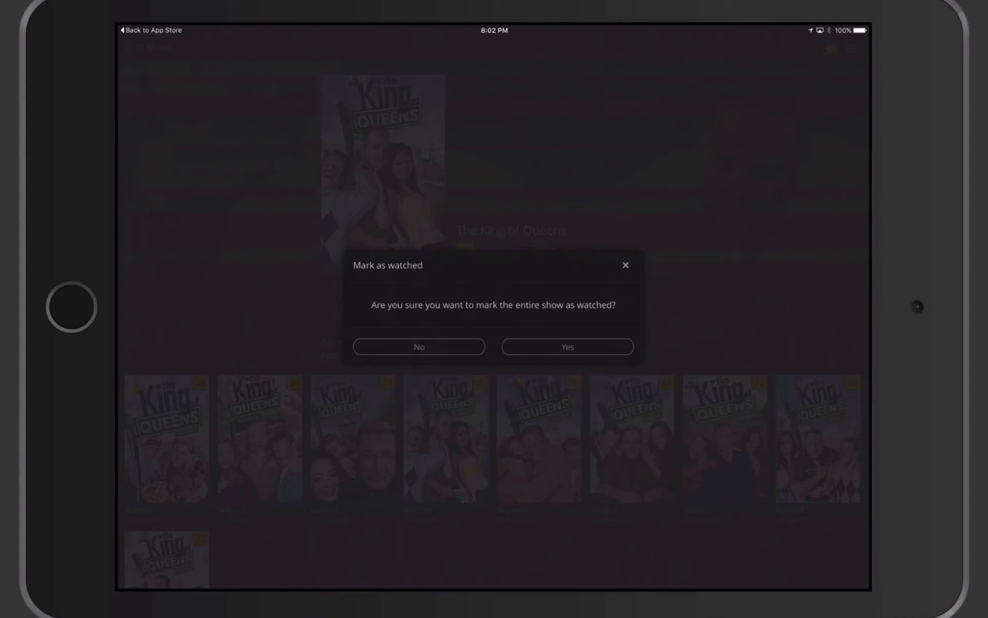
pyautogui.click(418, 347)
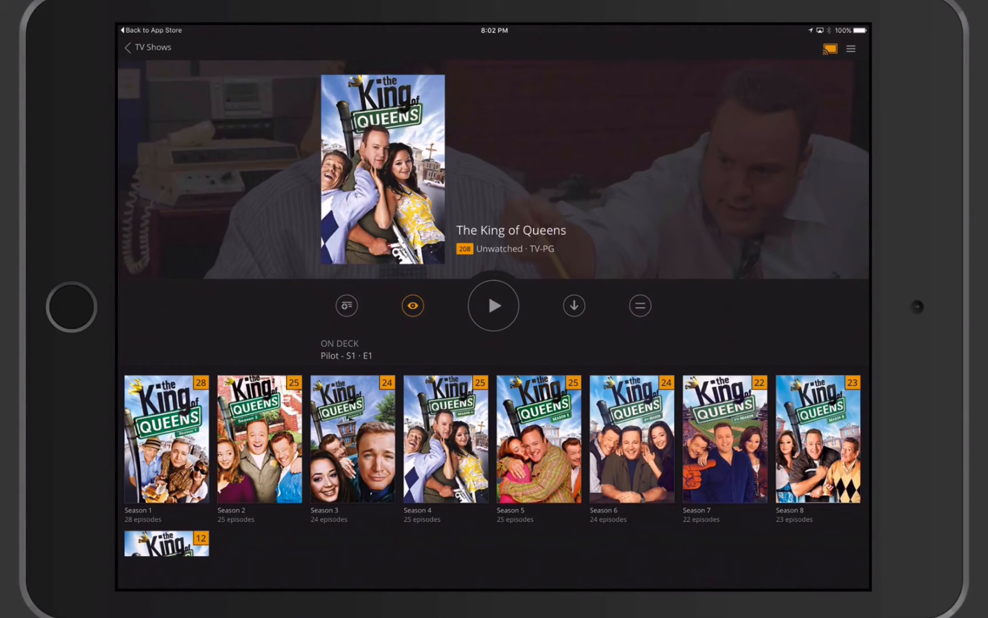
pyautogui.click(145, 46)
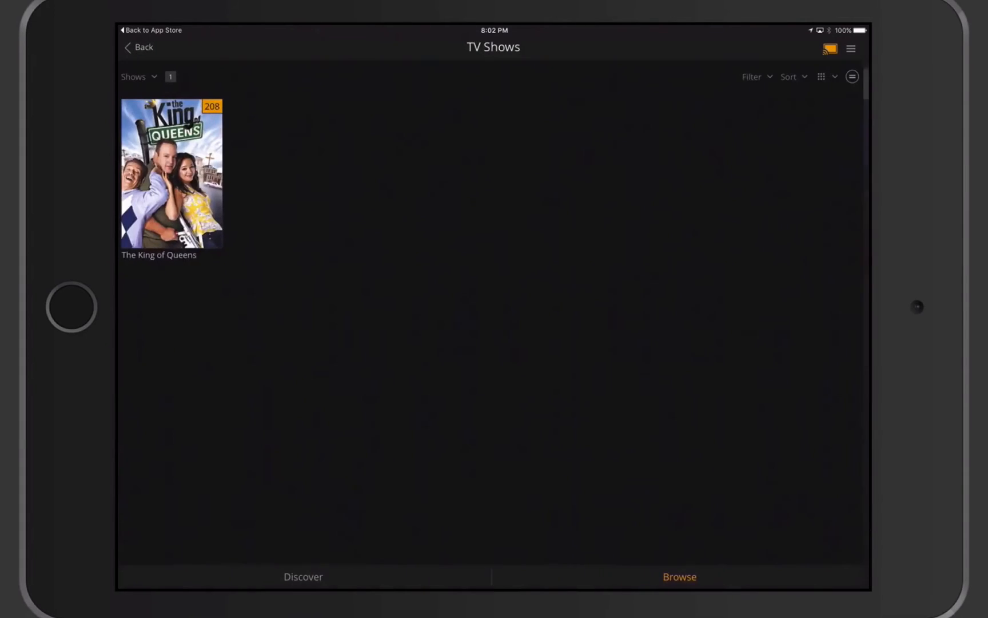
pyautogui.click(138, 47)
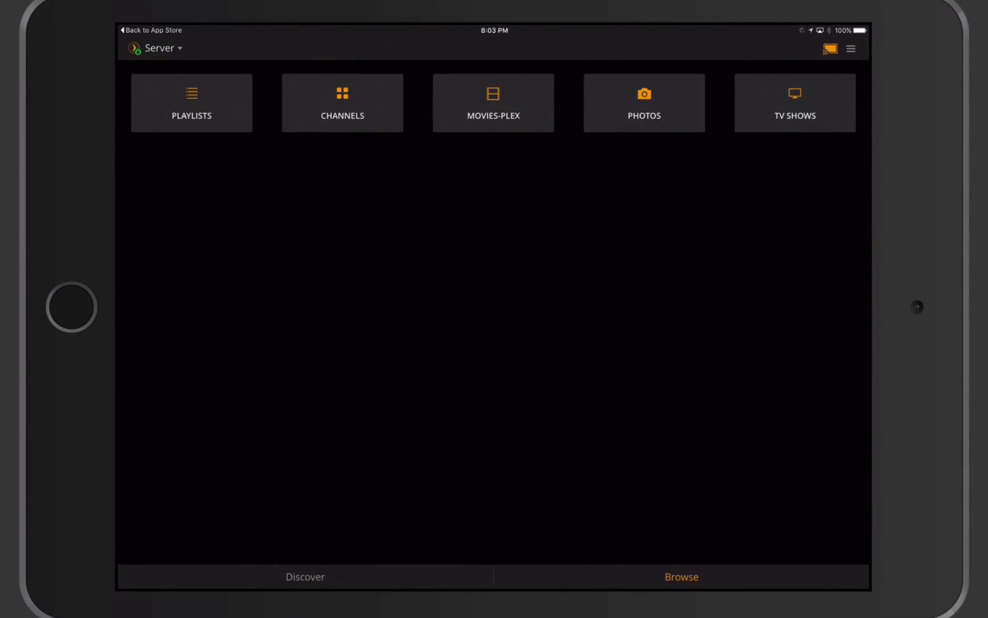
pyautogui.click(493, 103)
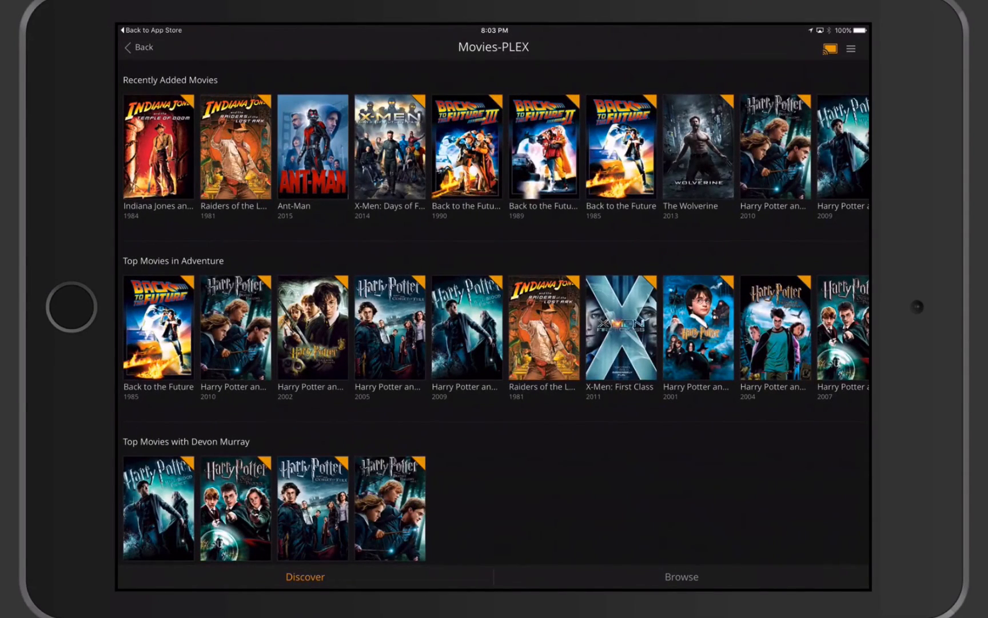
pyautogui.click(311, 147)
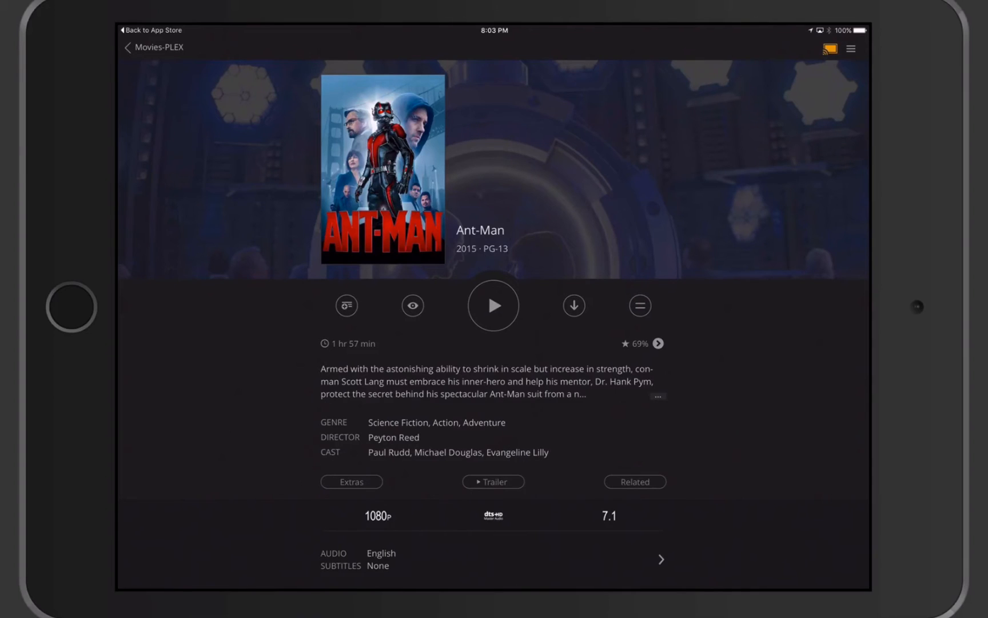
pyautogui.click(128, 49)
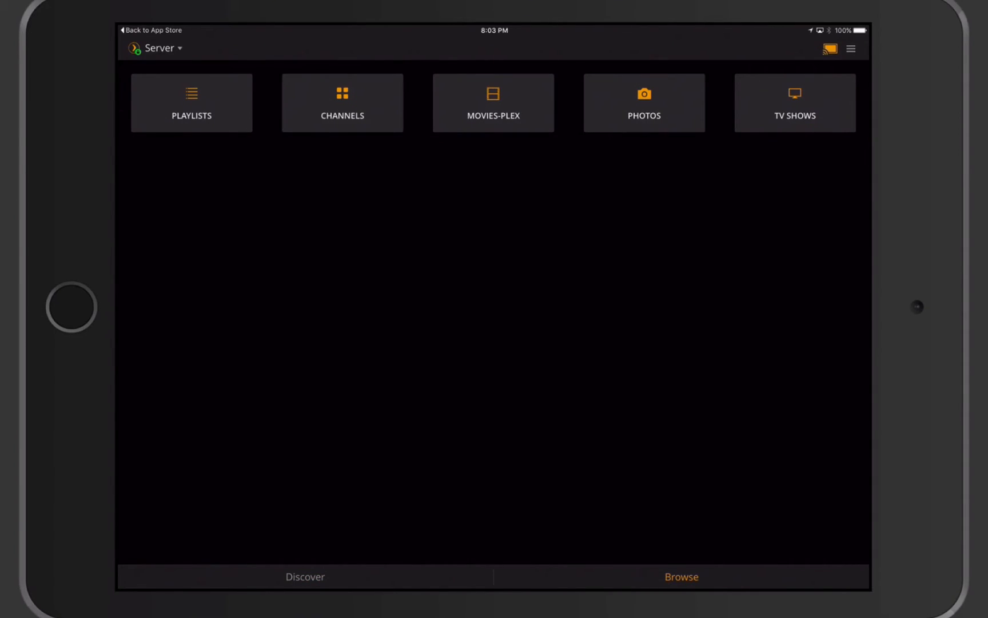
# Step: View Discover's recently added media, glance at the Server locations list, then show the side menu
pyautogui.click(304, 577)
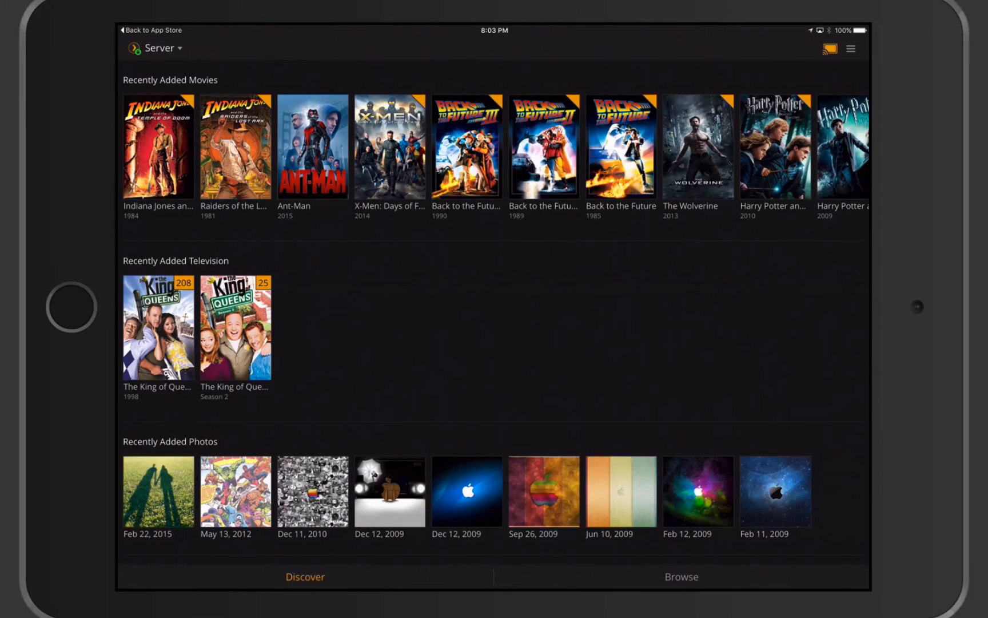
pyautogui.click(159, 48)
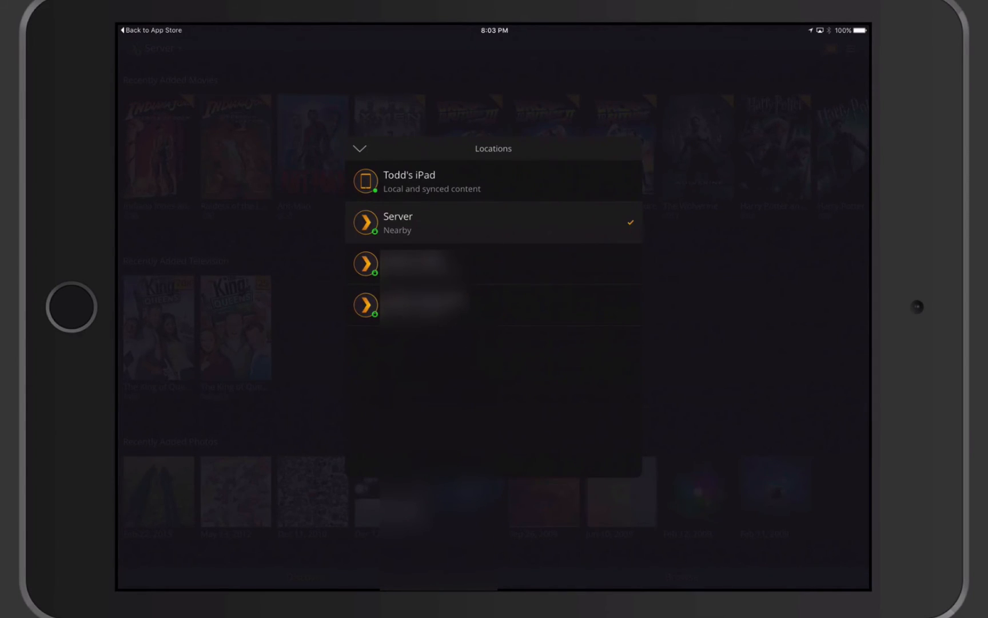
pyautogui.click(397, 221)
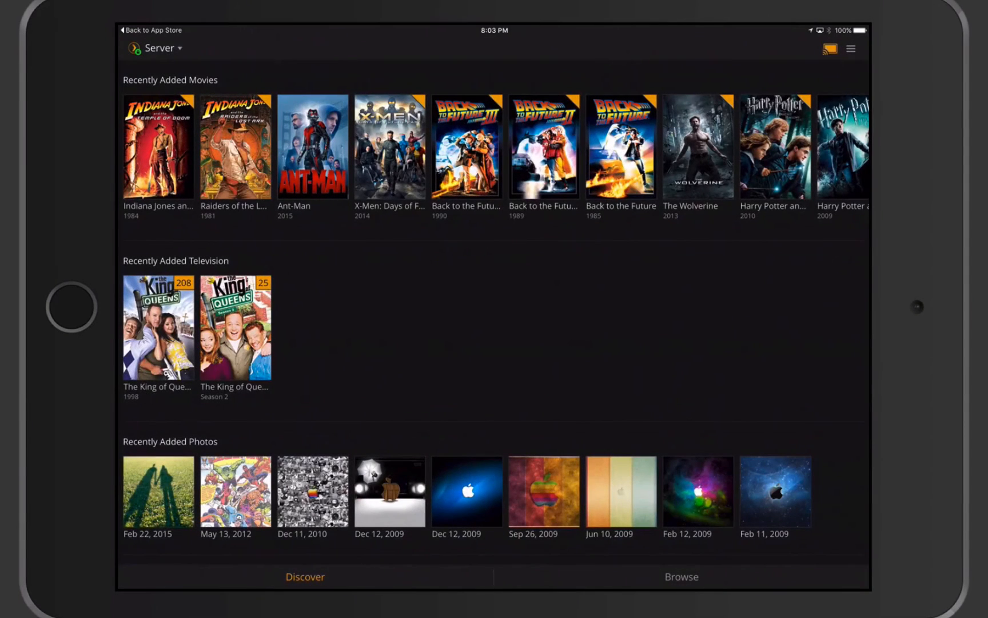
pyautogui.click(849, 49)
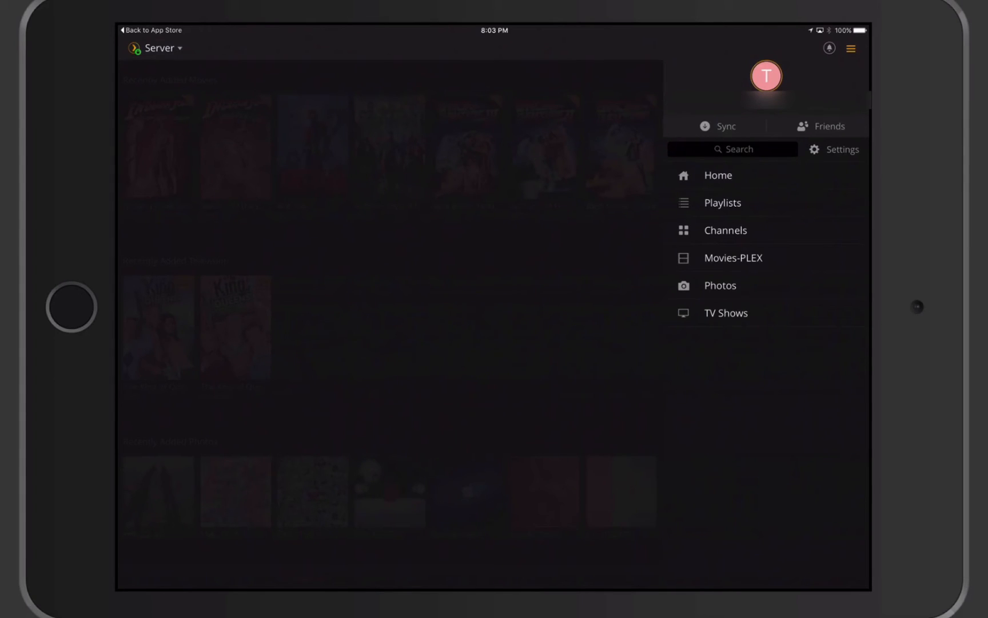
# Step: Confirm the Sync list is empty, then bring up the Settings panel
pyautogui.click(718, 126)
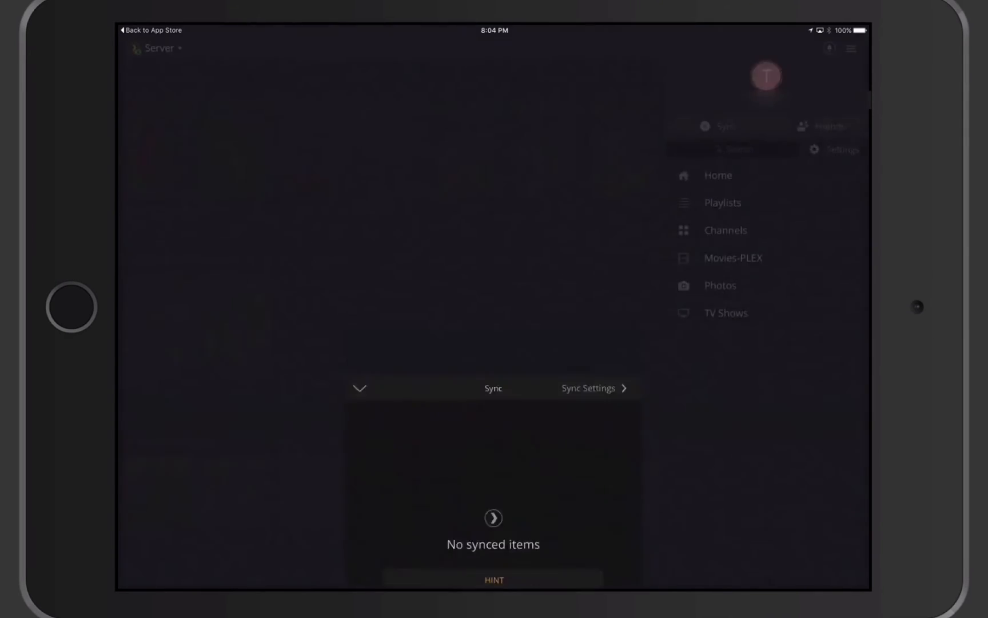
pyautogui.click(829, 126)
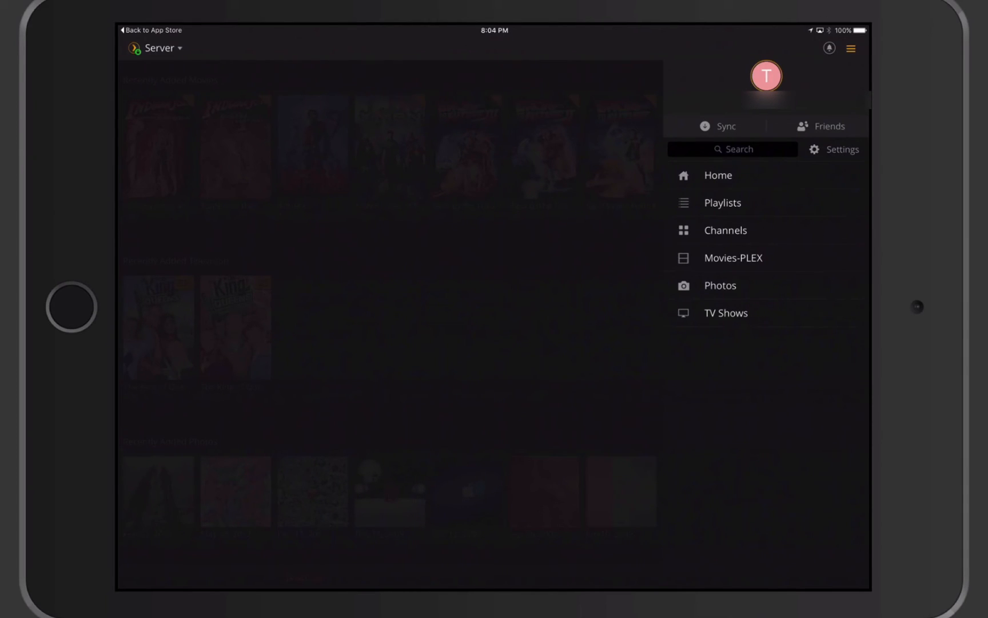
pyautogui.click(841, 150)
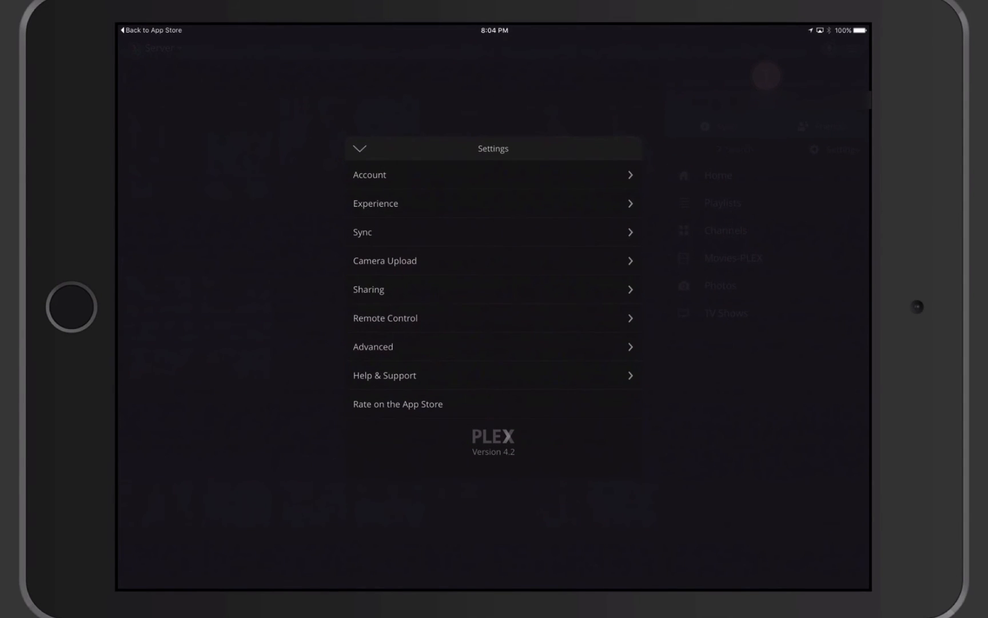
pyautogui.click(375, 203)
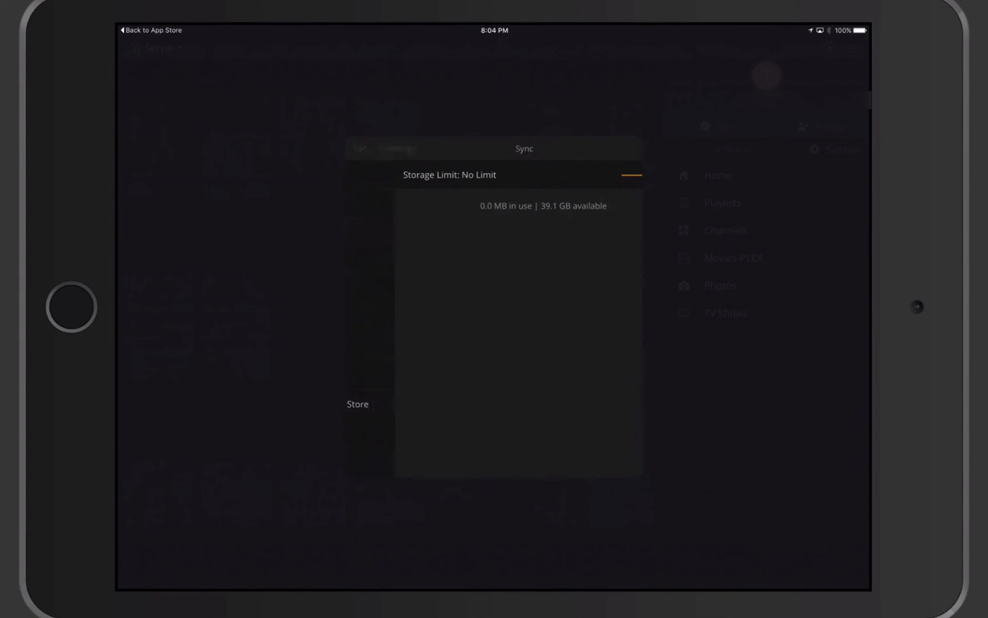
pyautogui.click(361, 148)
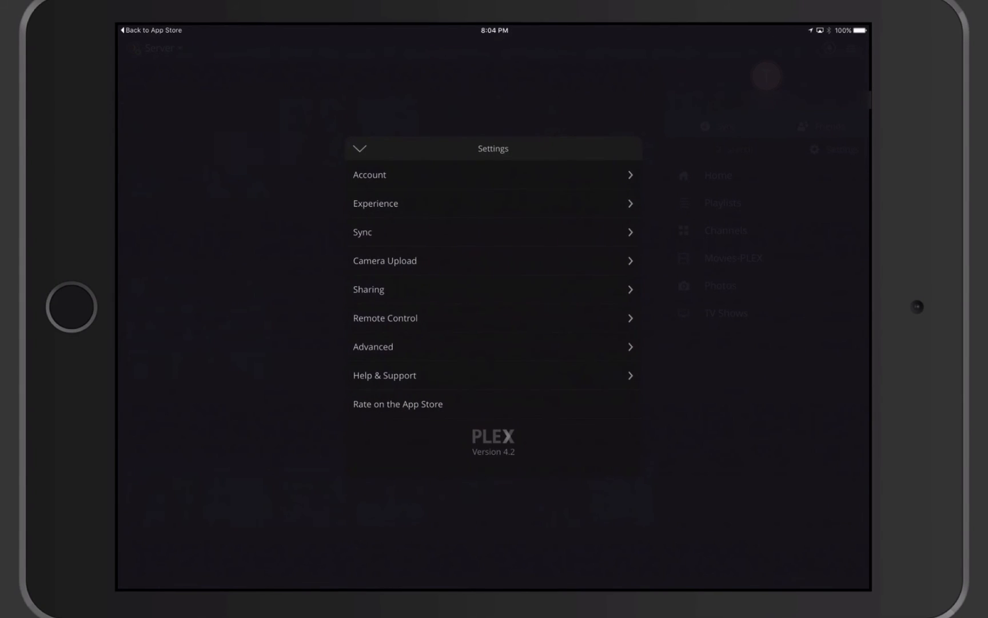
pyautogui.click(385, 261)
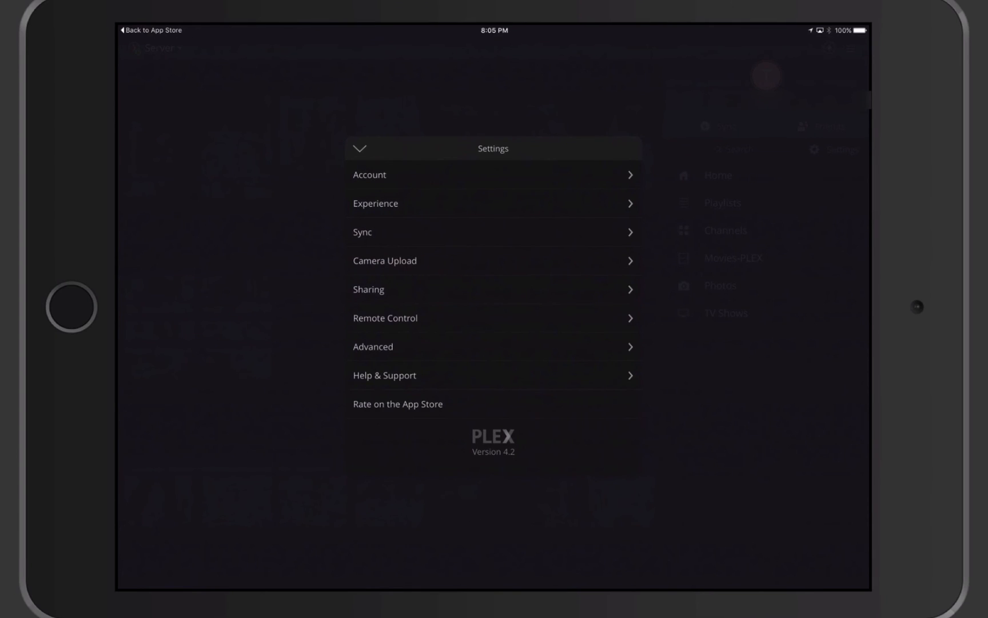
# Step: Check the Sharing and Remote Control pages, then view Advanced settings with 192 kbps remote audio
pyautogui.click(368, 288)
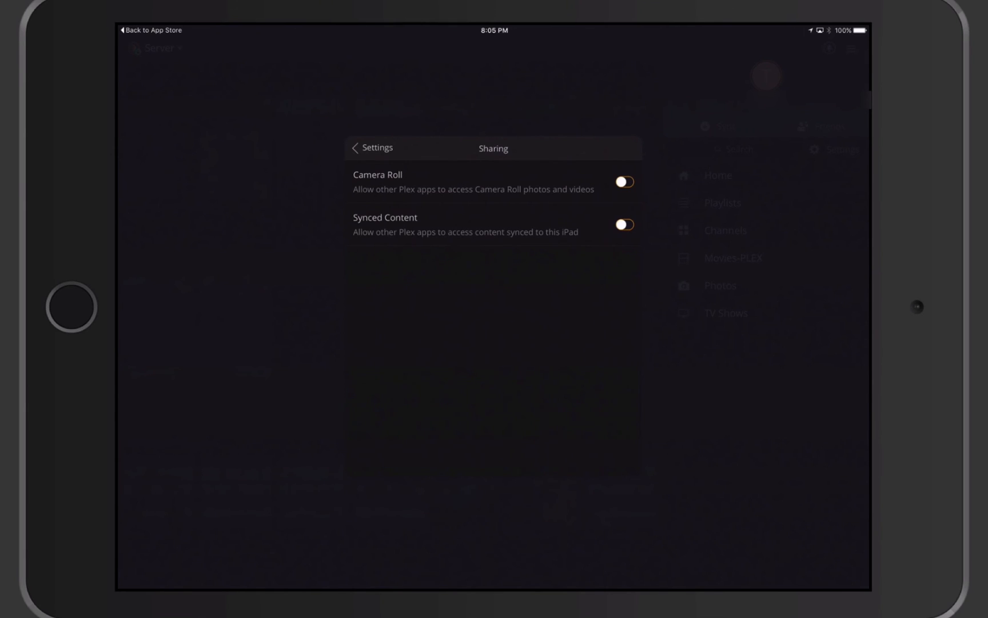
pyautogui.click(358, 148)
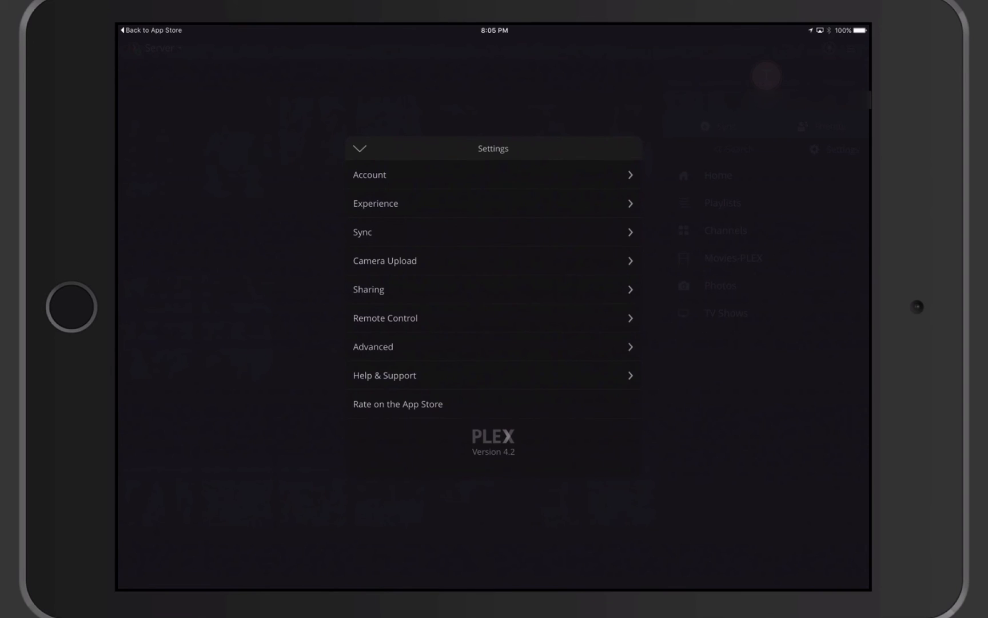
pyautogui.click(386, 318)
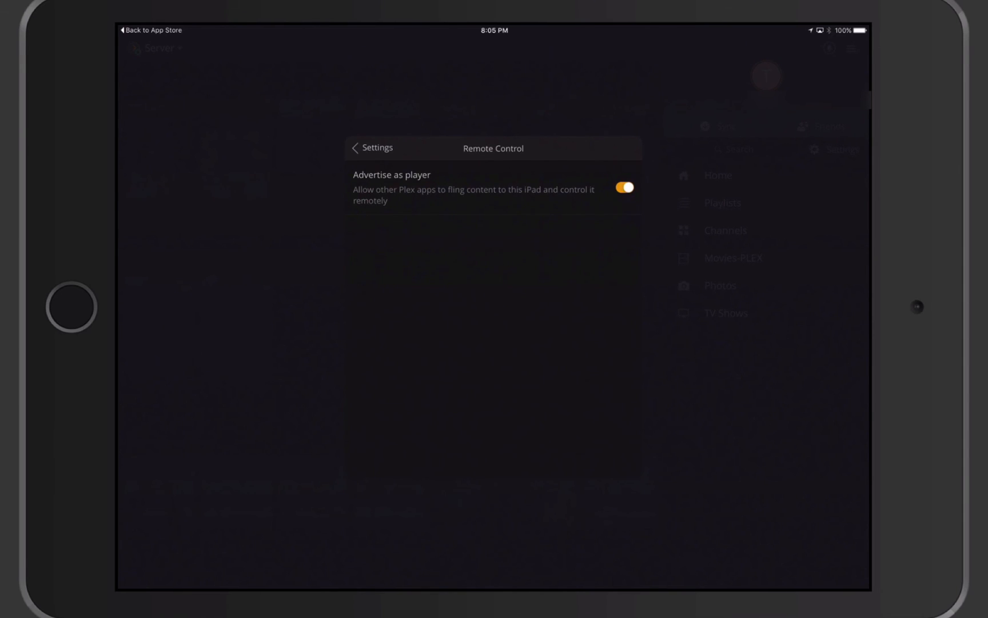
pyautogui.click(361, 148)
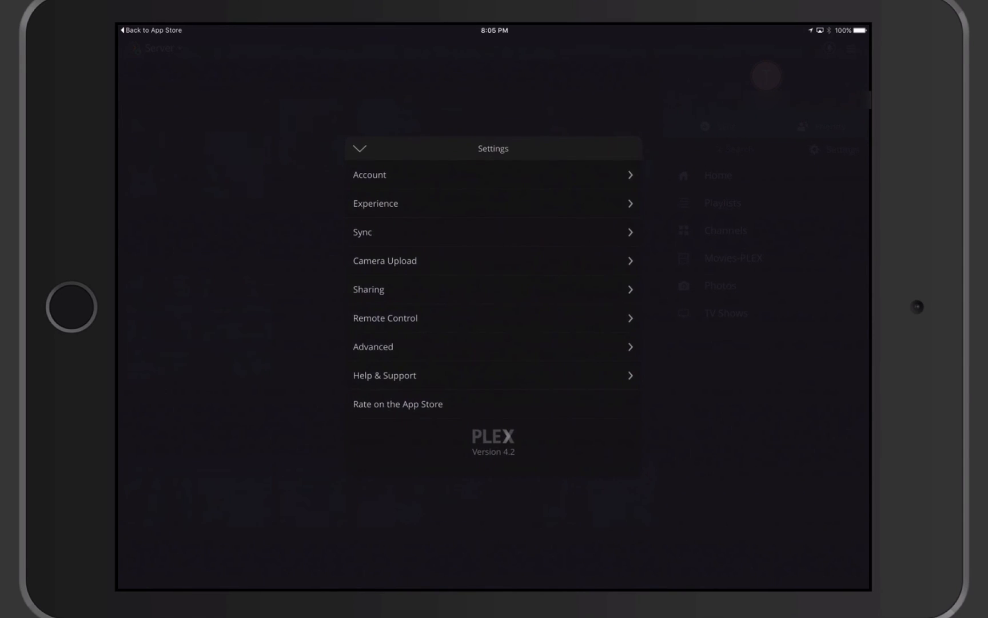
pyautogui.click(373, 346)
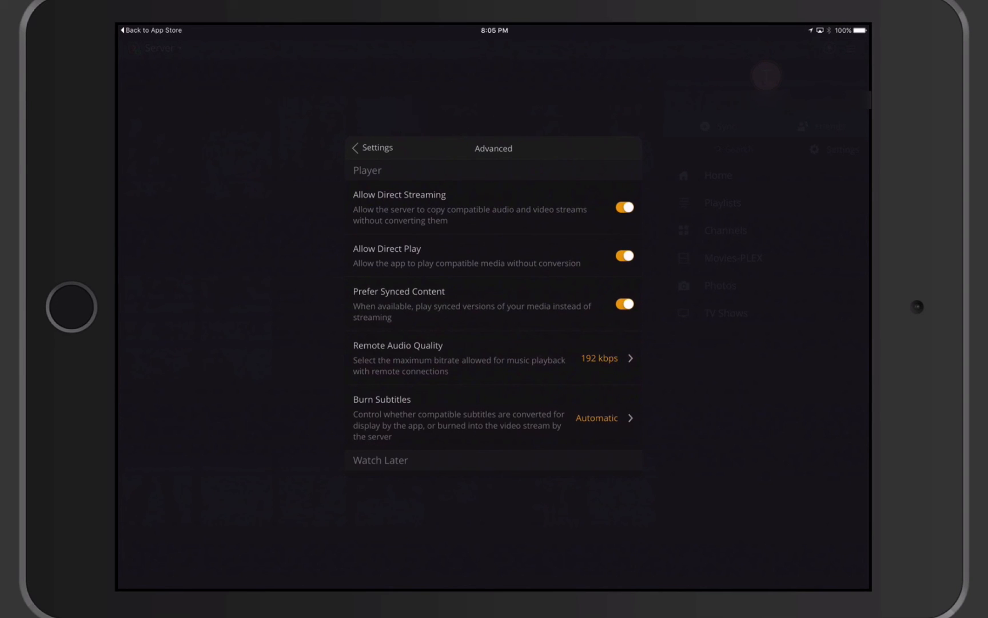
# Step: Confirm Server Connections has no manual entries, then close the Settings panel
pyautogui.scroll(-3)
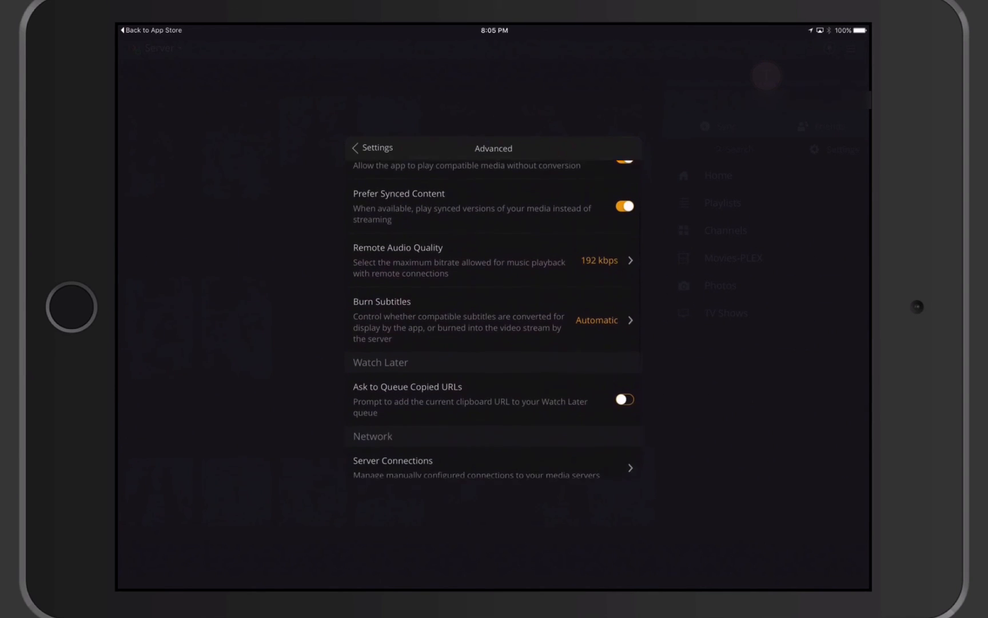
pyautogui.scroll(-3)
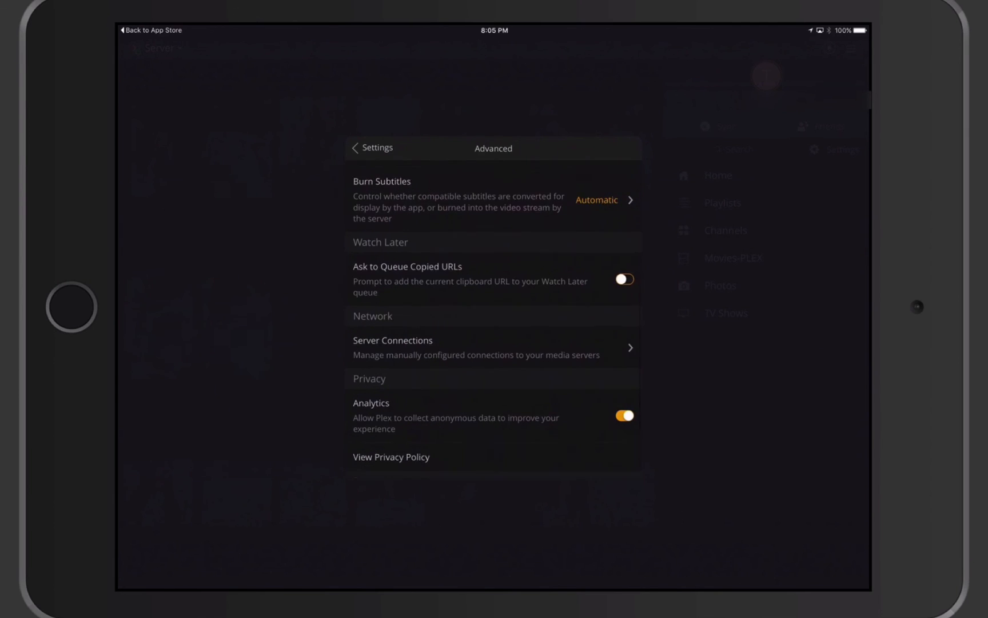
pyautogui.scroll(-3)
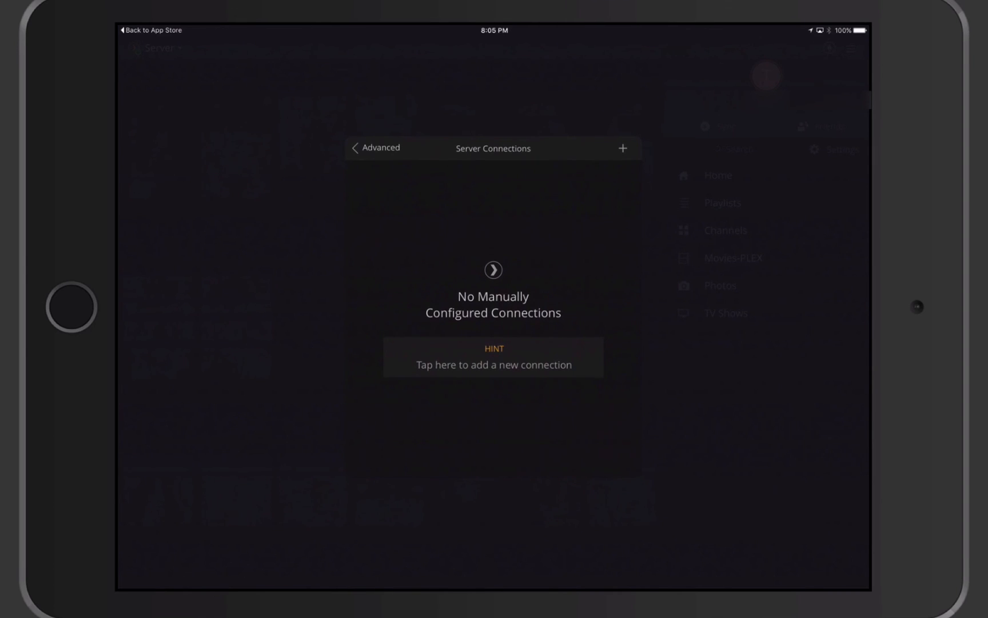
pyautogui.click(375, 147)
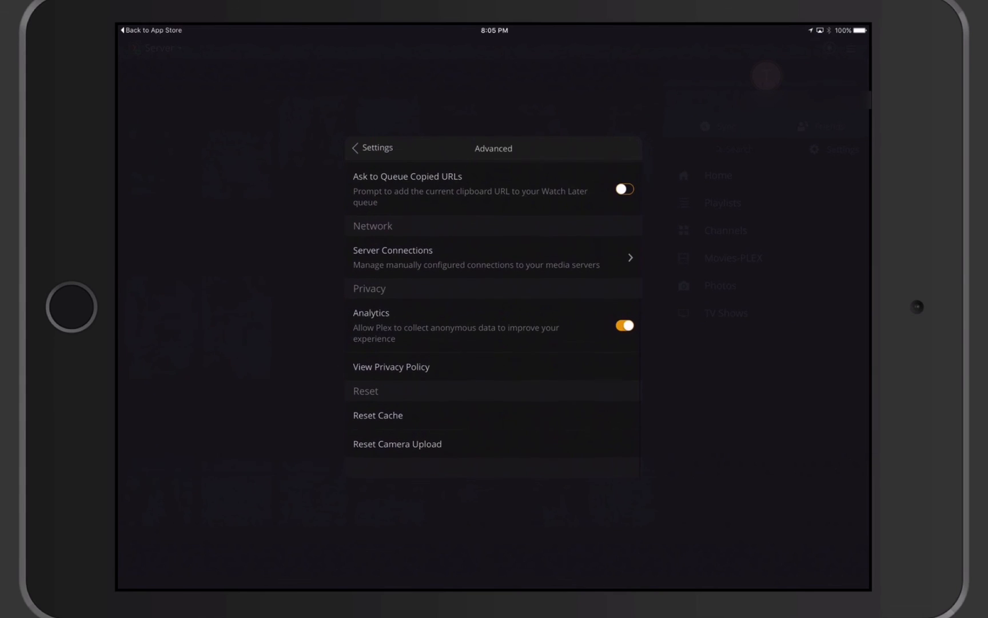
pyautogui.click(371, 148)
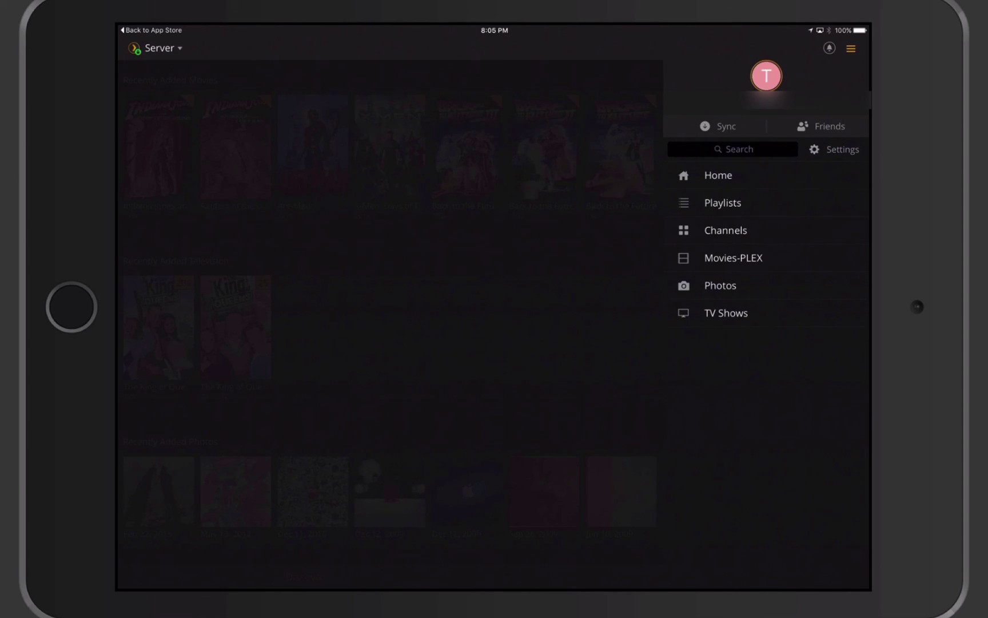
# Step: Dismiss the side menu to reveal recently added movies, television and photos
pyautogui.click(825, 48)
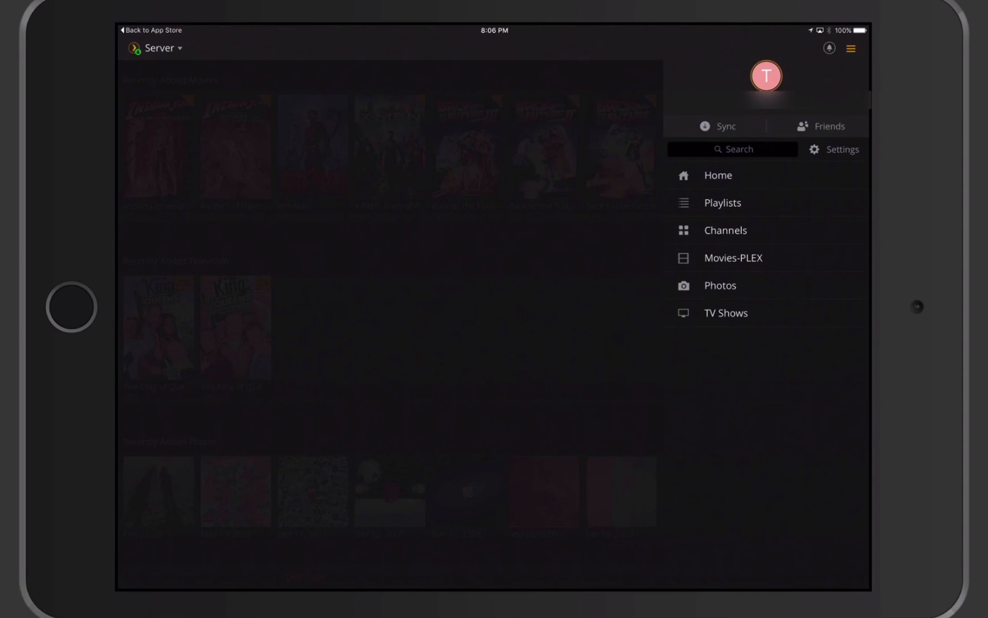
pyautogui.click(850, 49)
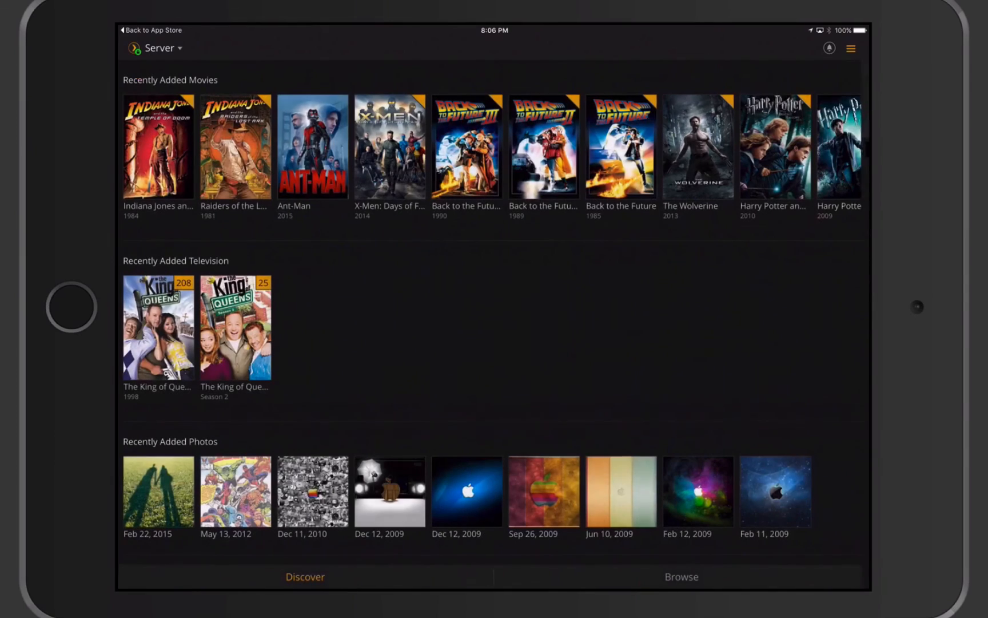